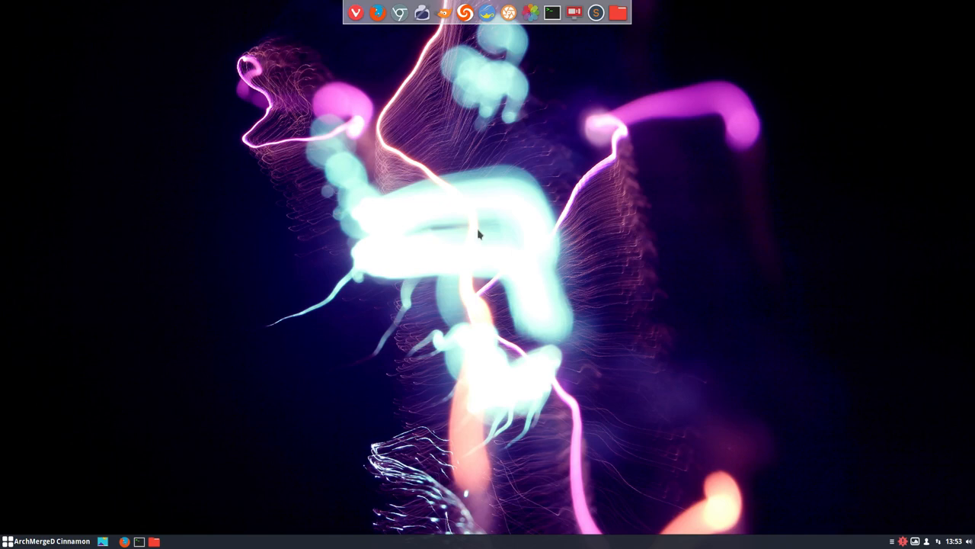
Step: Open a terminal window, then close it again to clear the desktop
click(552, 12)
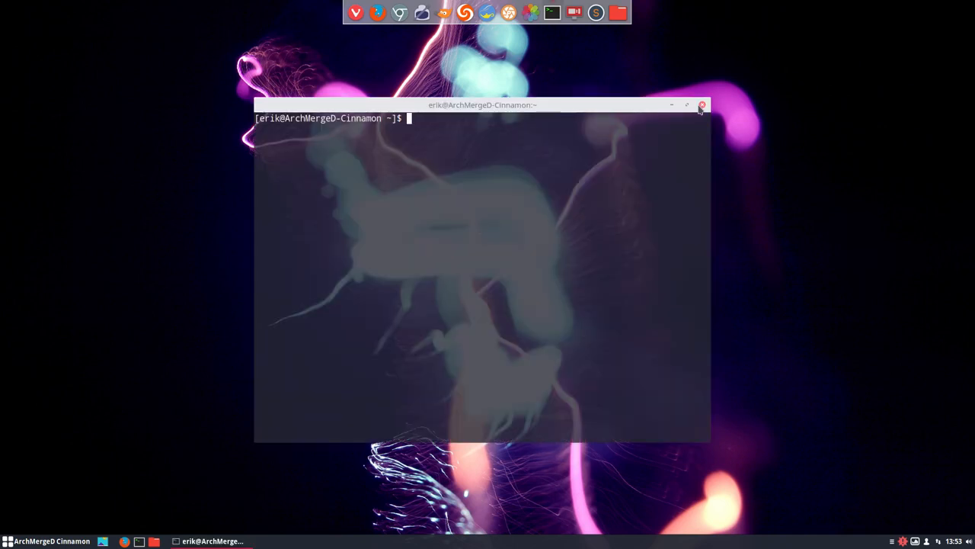
click(701, 105)
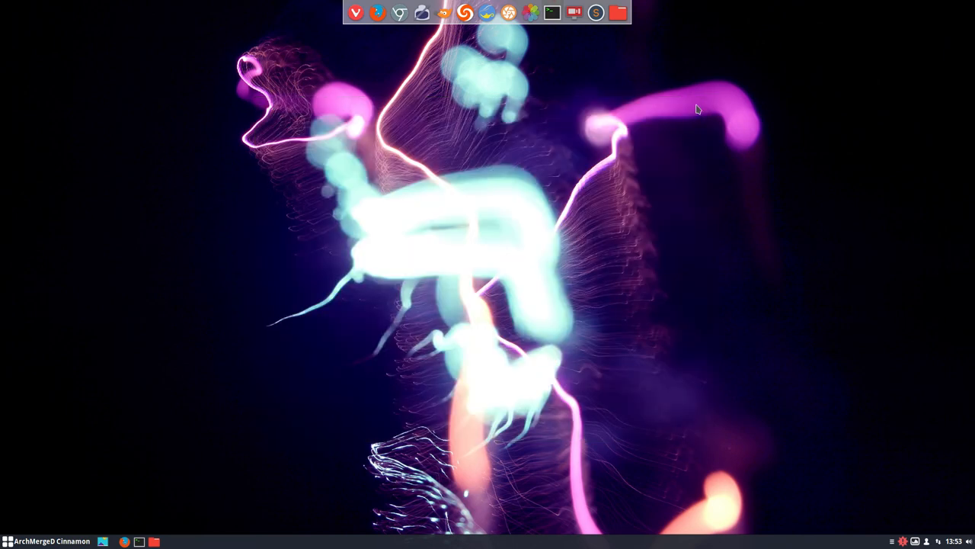
mouse_move(424, 184)
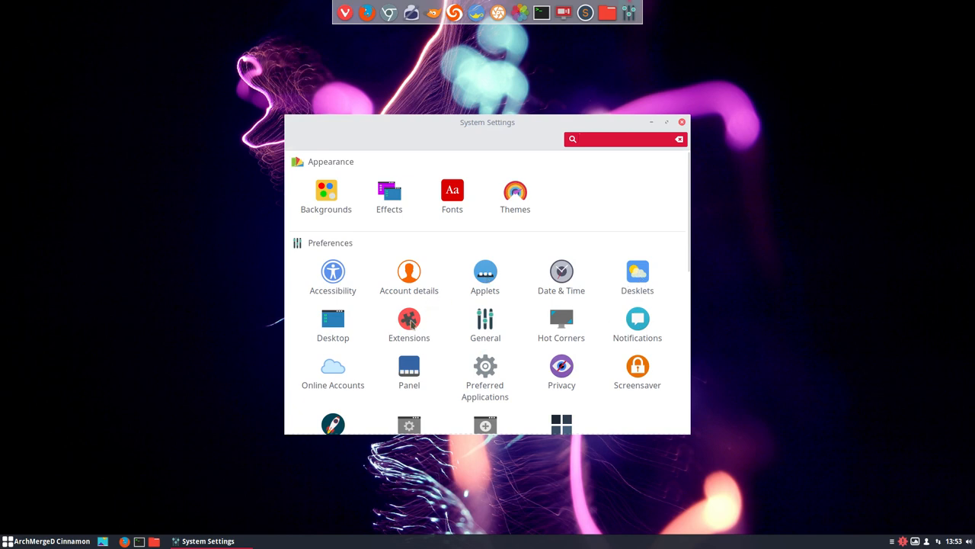
Step: Open Extensions, browse the Download list, and install Transparent panels
click(409, 324)
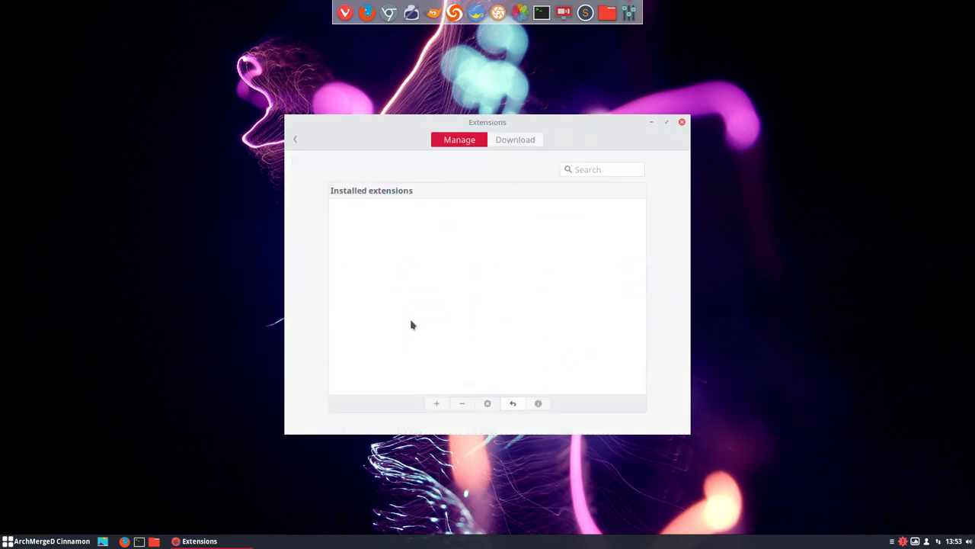
mouse_move(425, 229)
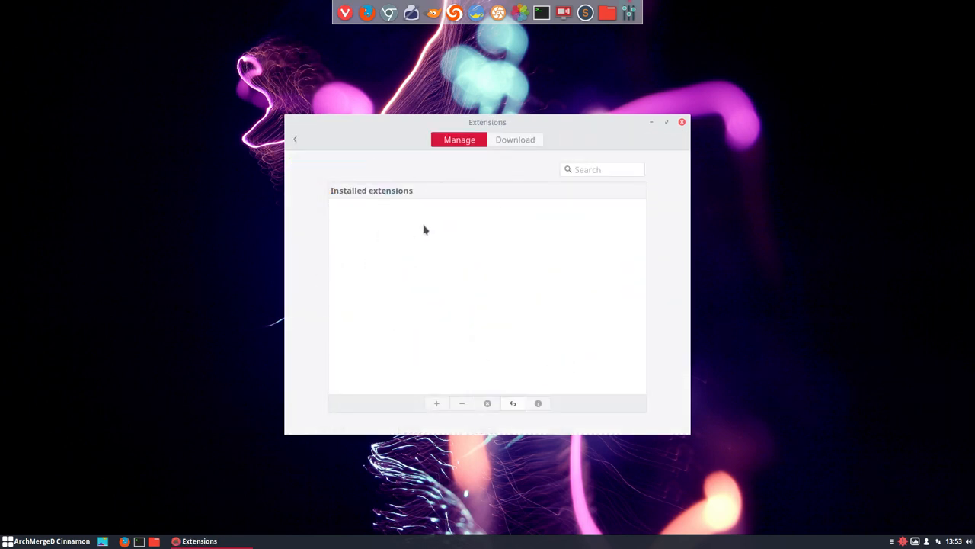
click(515, 139)
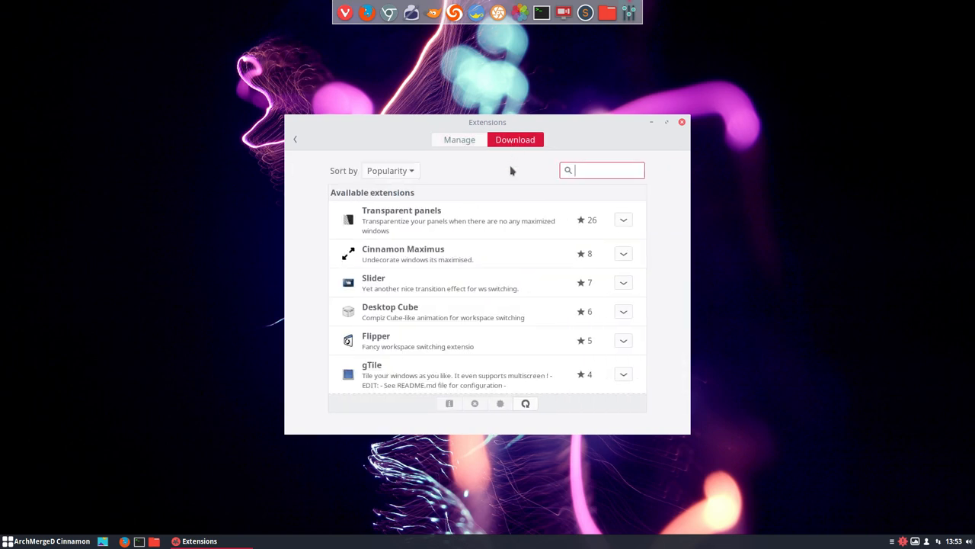
mouse_move(479, 311)
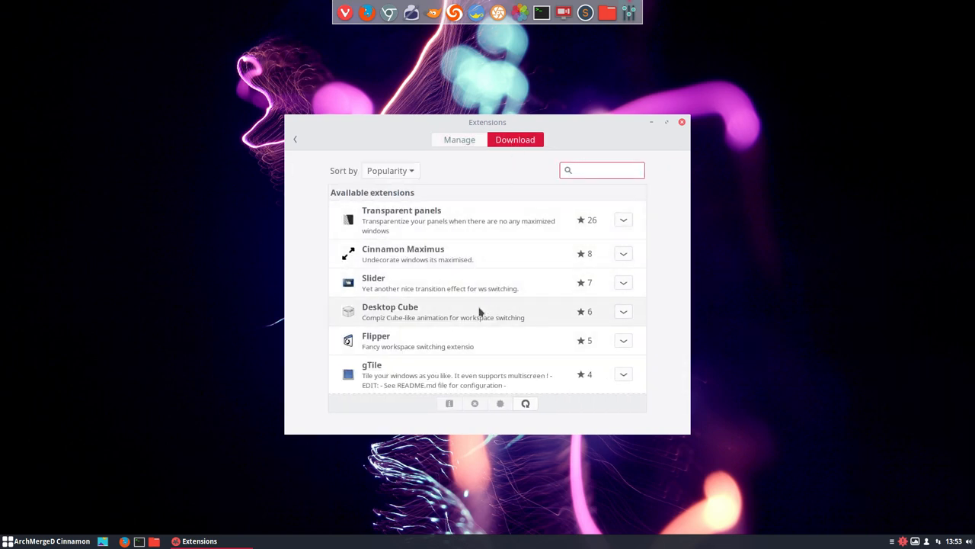
click(602, 170)
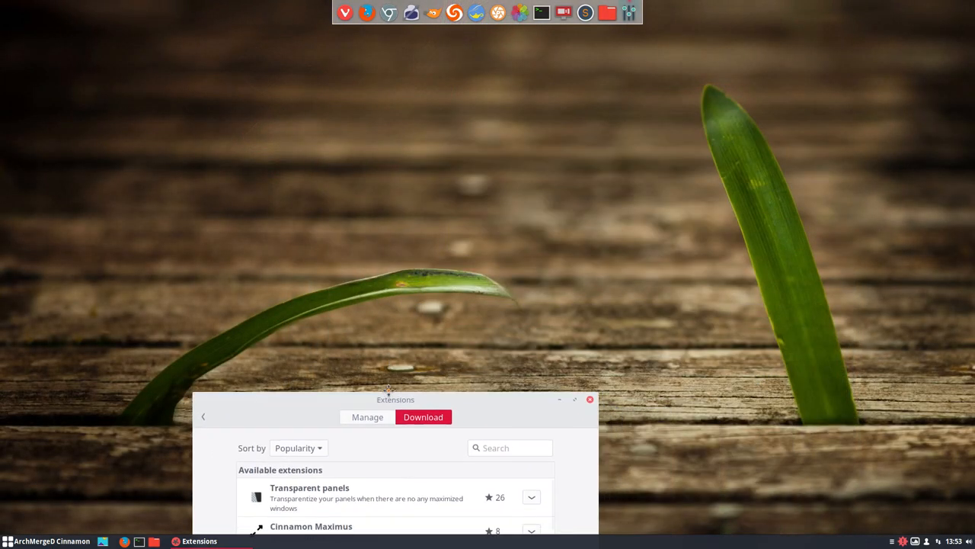
drag(396, 399, 465, 89)
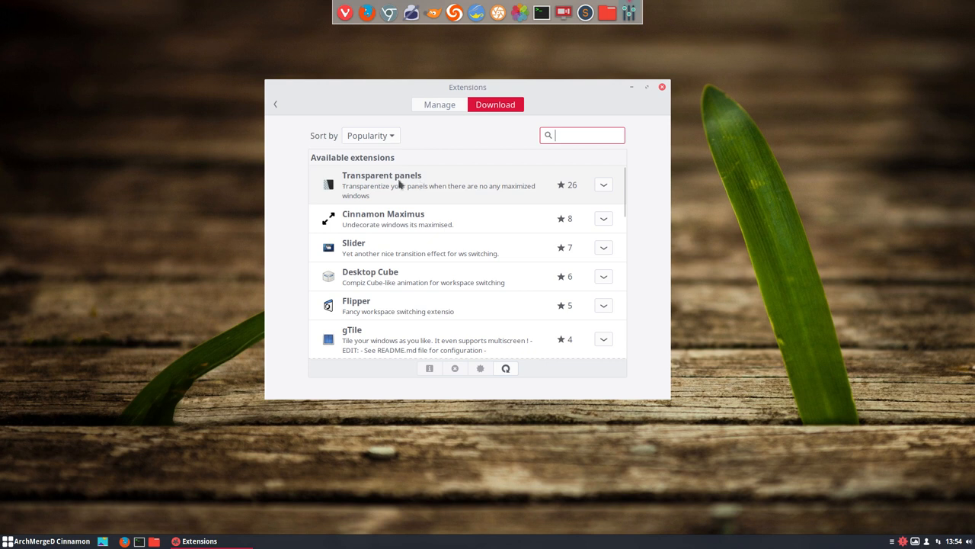
mouse_move(394, 345)
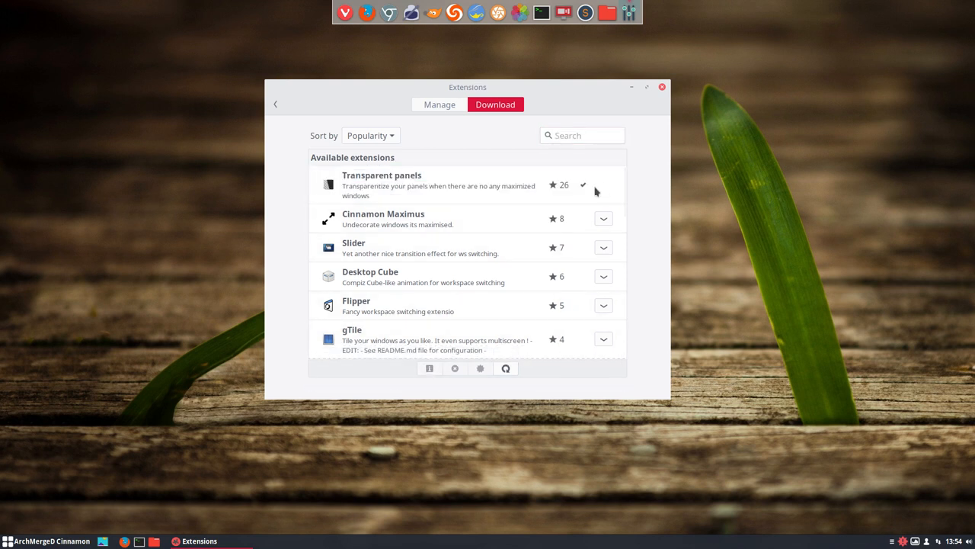
Step: Enable Transparent panels from the Manage list of installed extensions
click(439, 105)
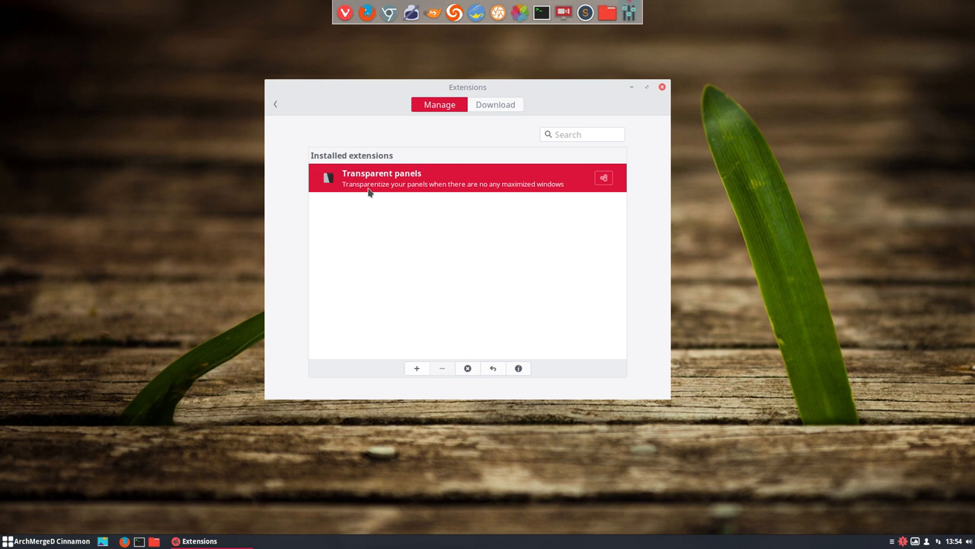
mouse_move(405, 190)
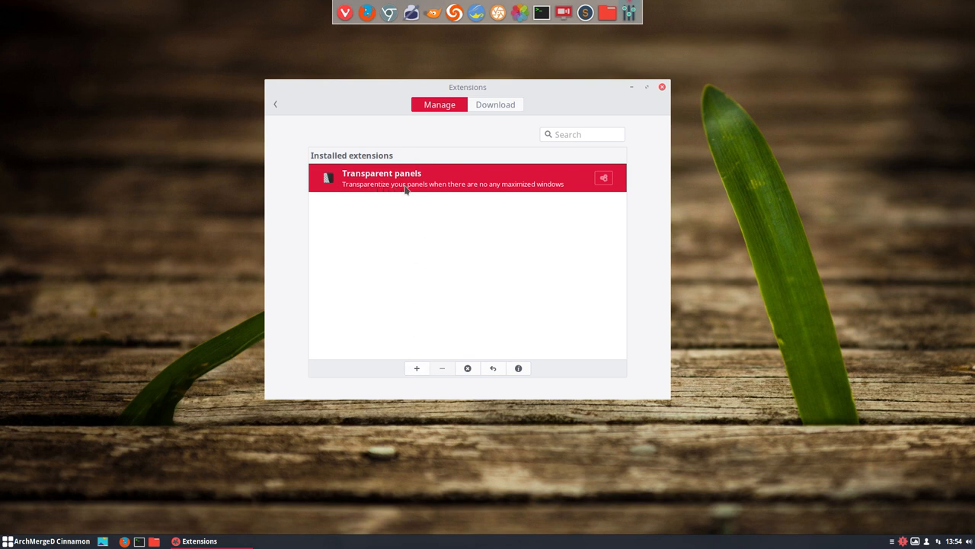
mouse_move(512, 190)
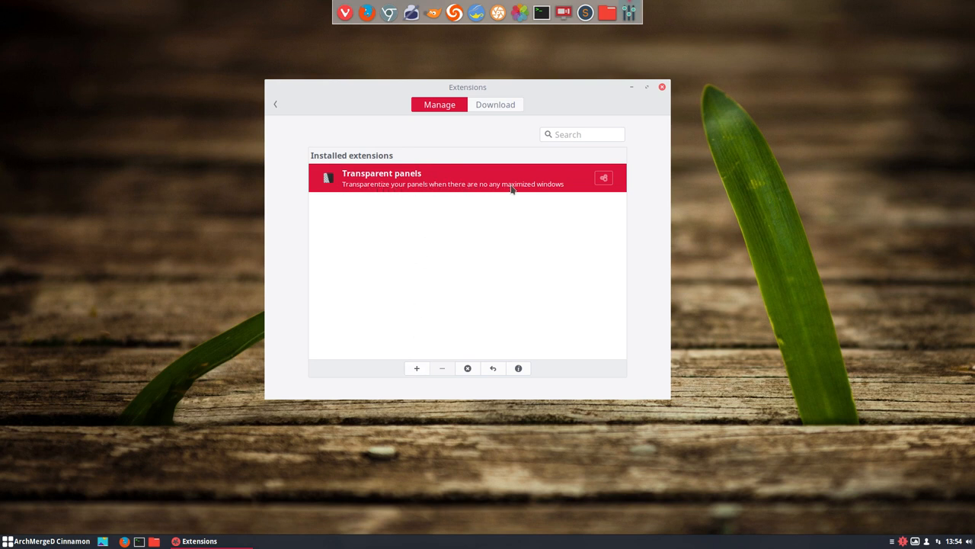
mouse_move(526, 190)
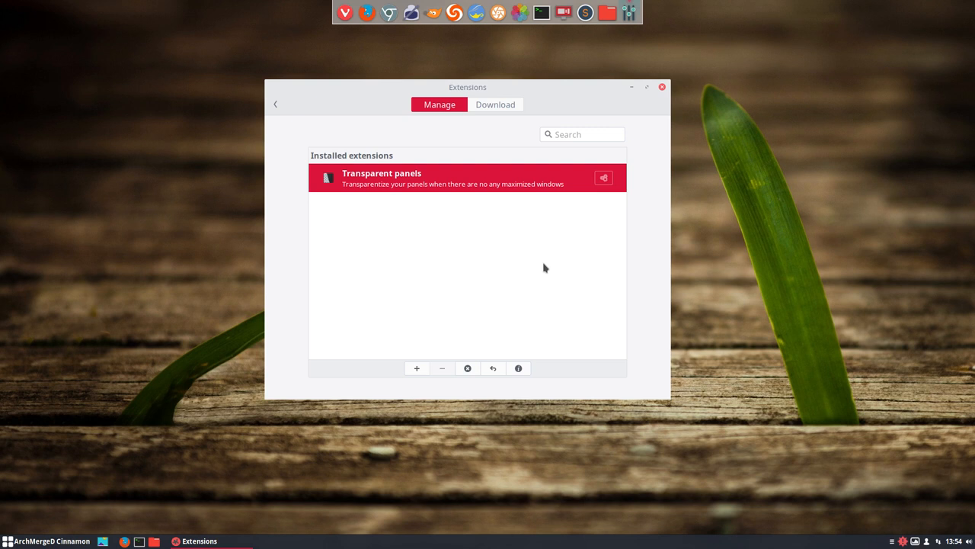
mouse_move(428, 369)
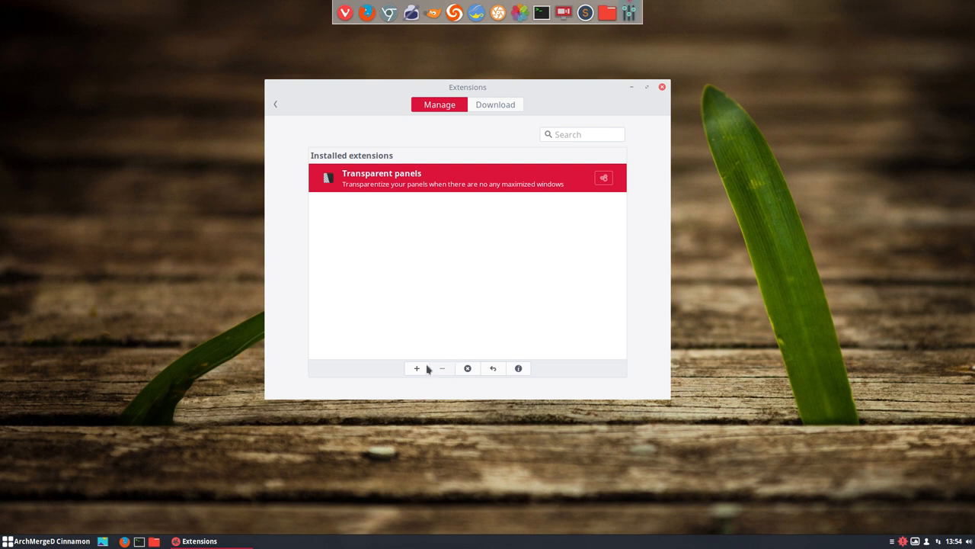
click(416, 368)
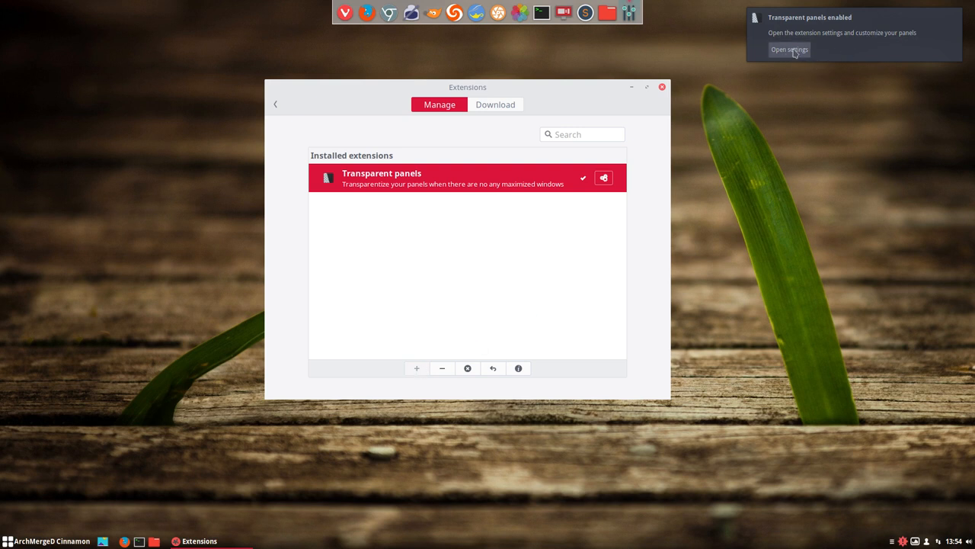
Step: Open Transparent panels settings and try the Fully transparent panel type
click(790, 50)
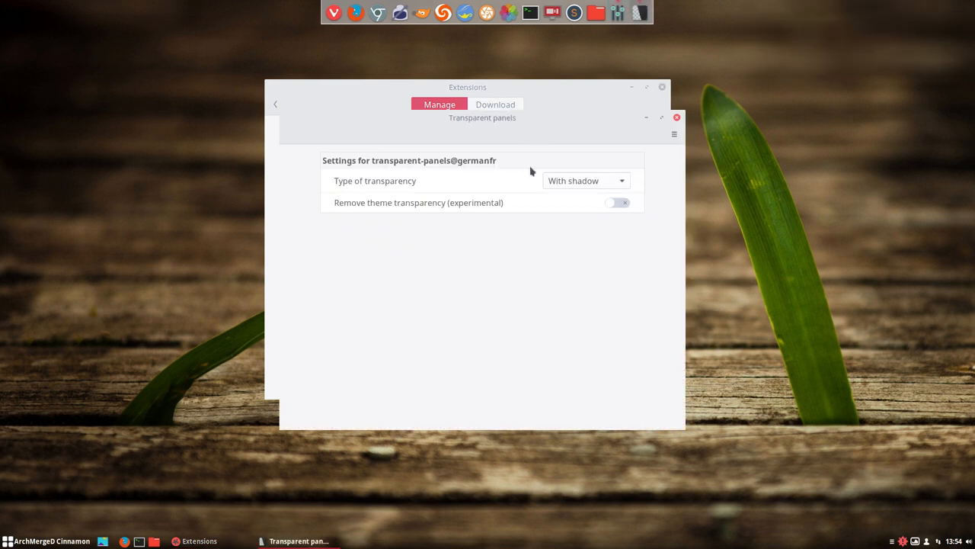
drag(482, 117, 741, 137)
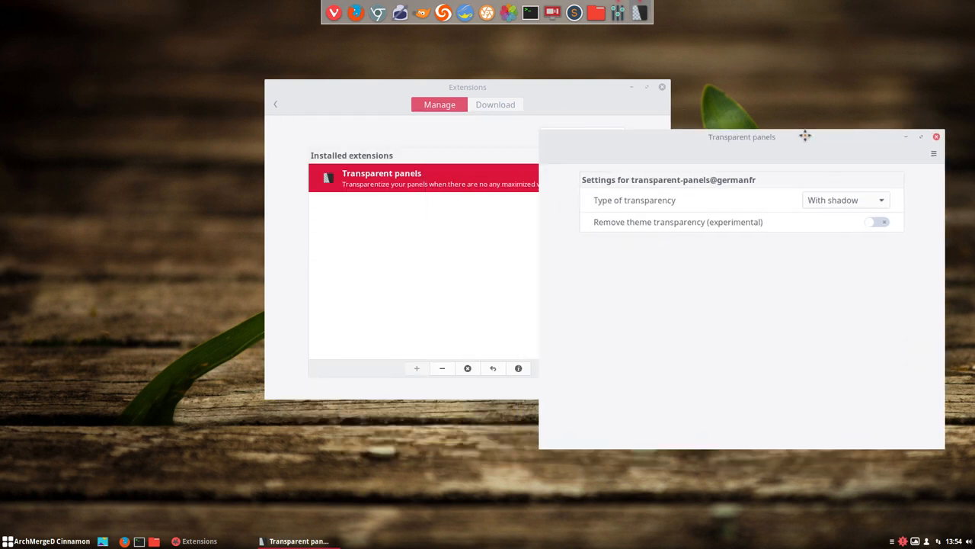
click(844, 199)
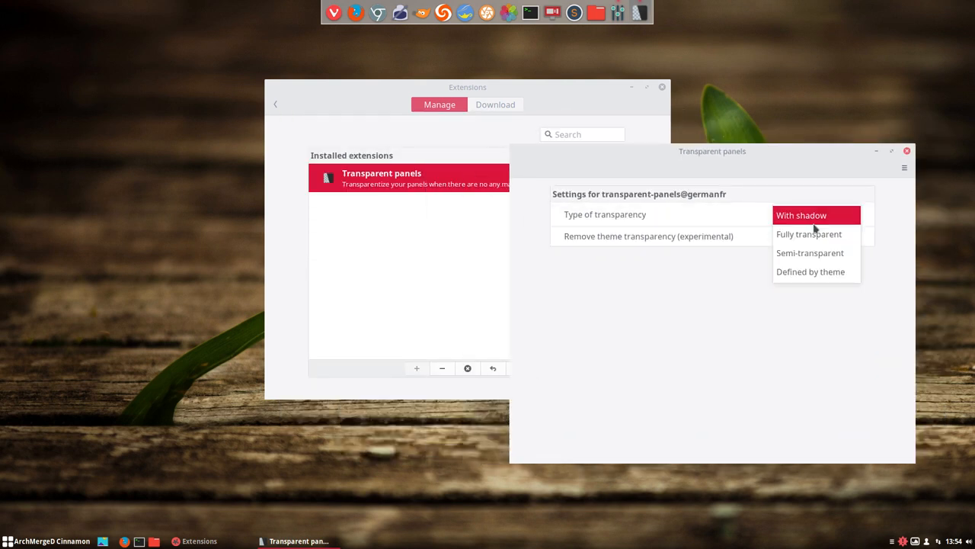
click(808, 234)
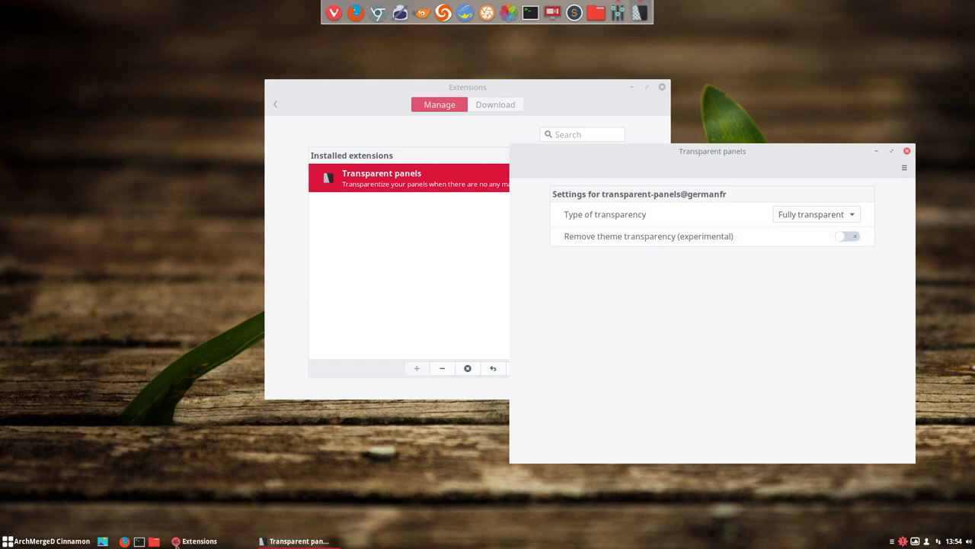
click(6, 541)
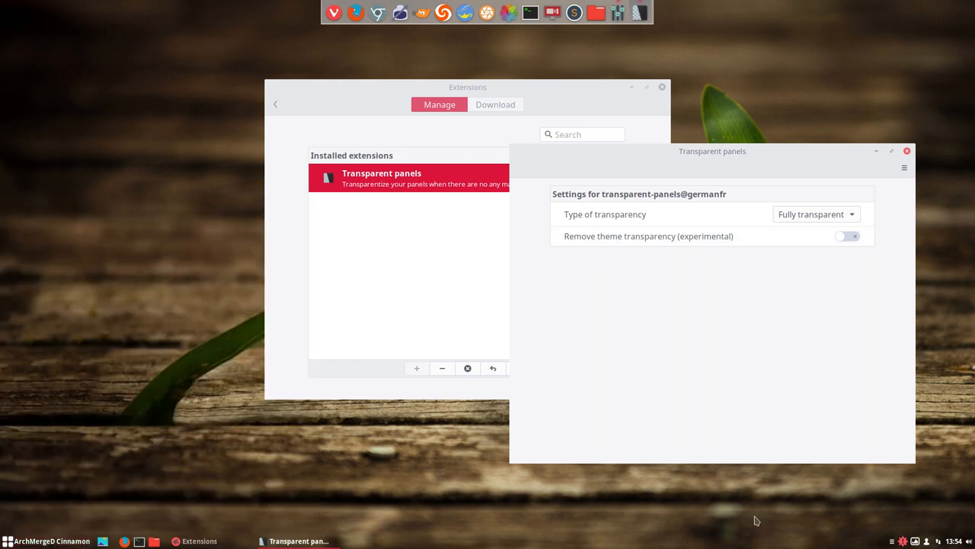
click(816, 214)
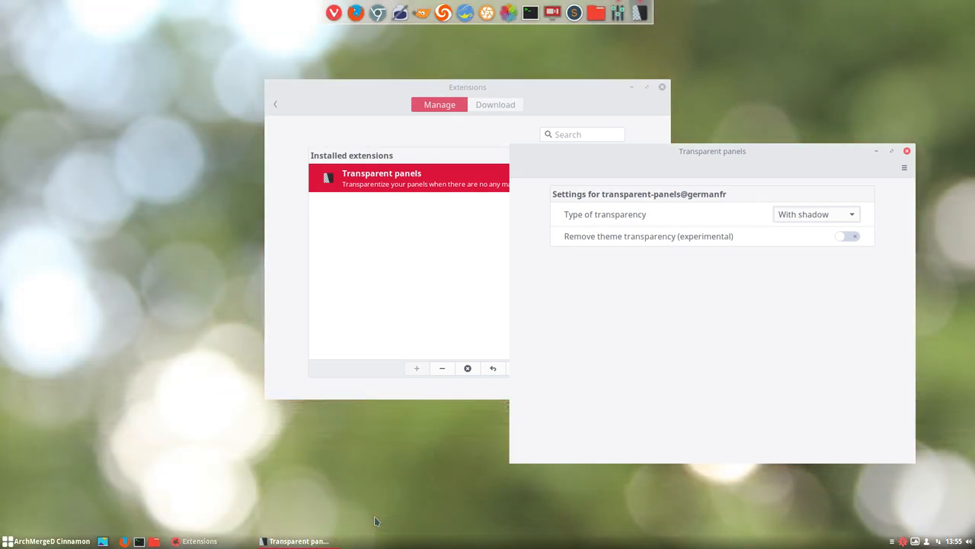
click(816, 214)
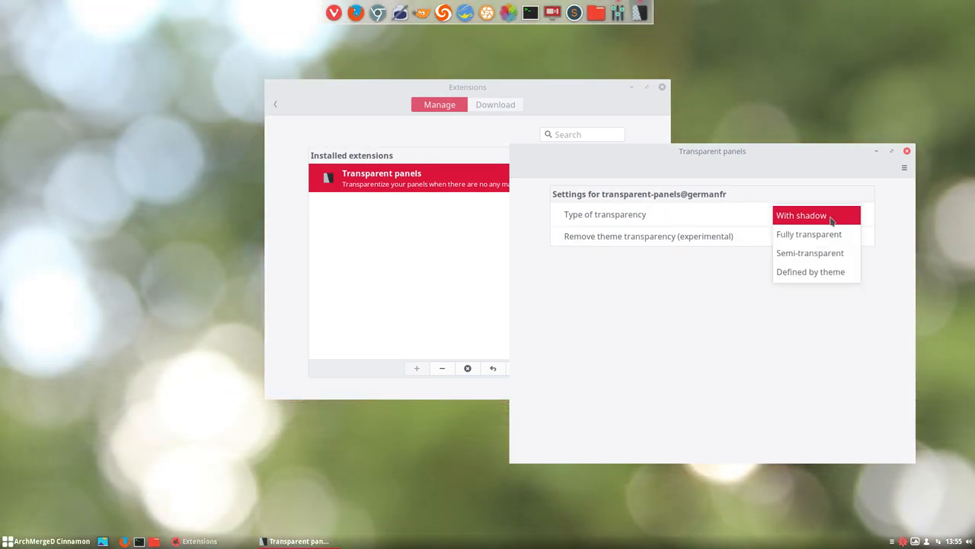
click(809, 234)
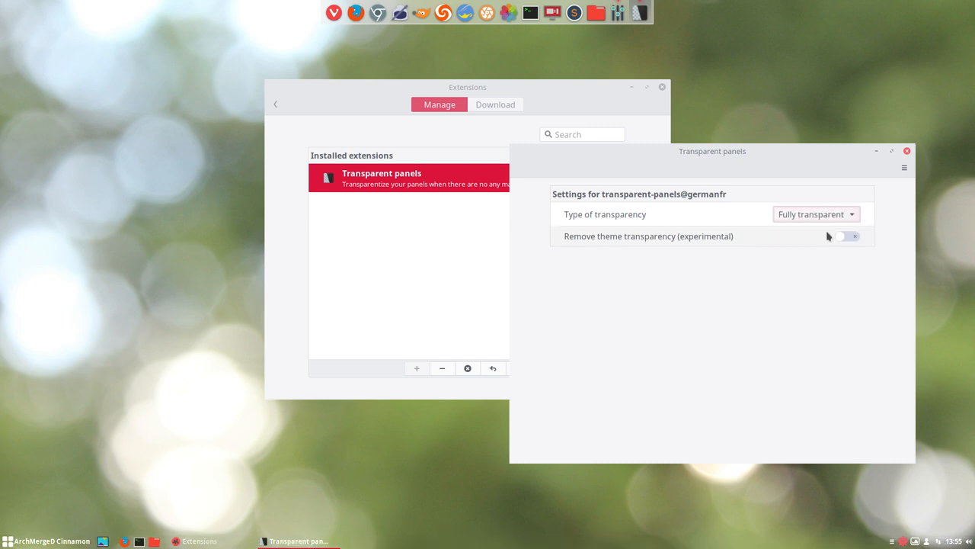
Step: Try Semi-transparent and Defined by theme, then settle on With shadow
click(815, 214)
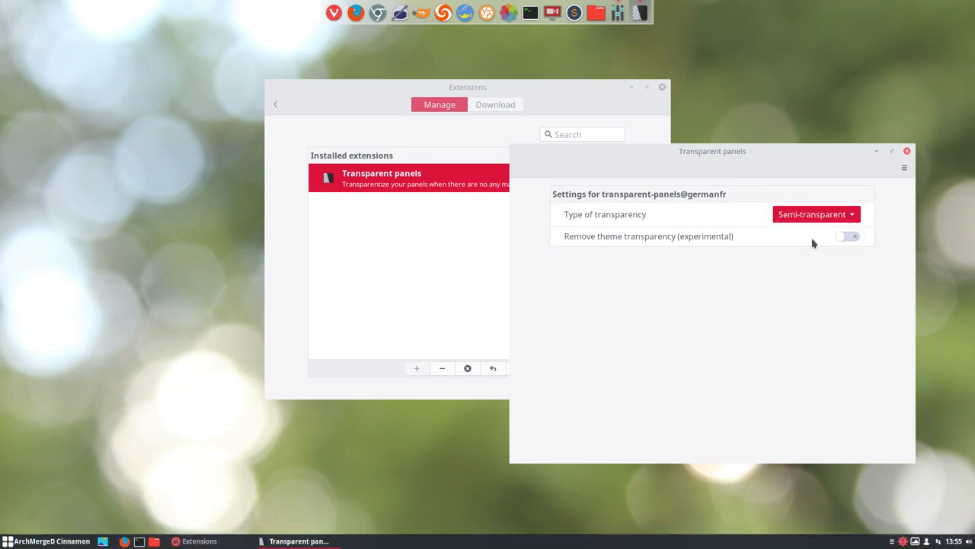
click(816, 214)
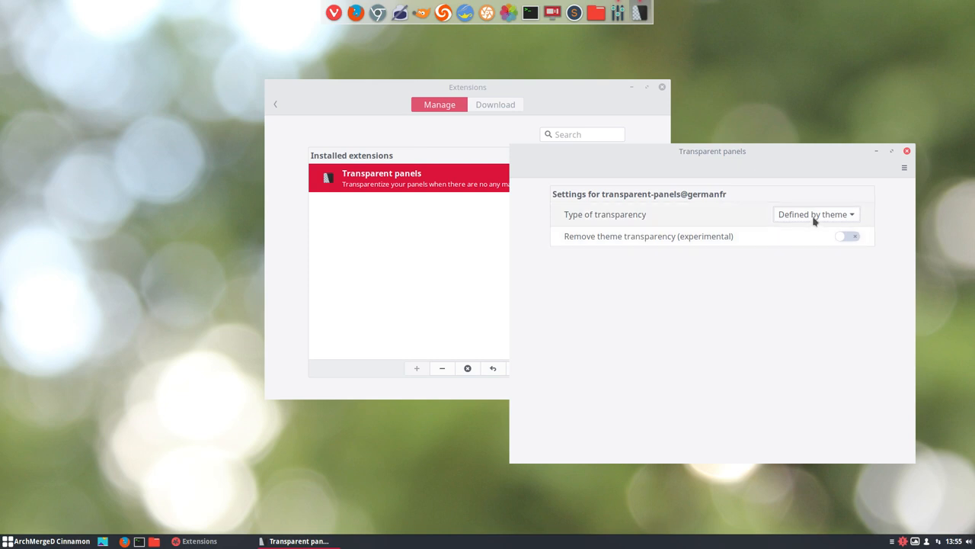
click(816, 214)
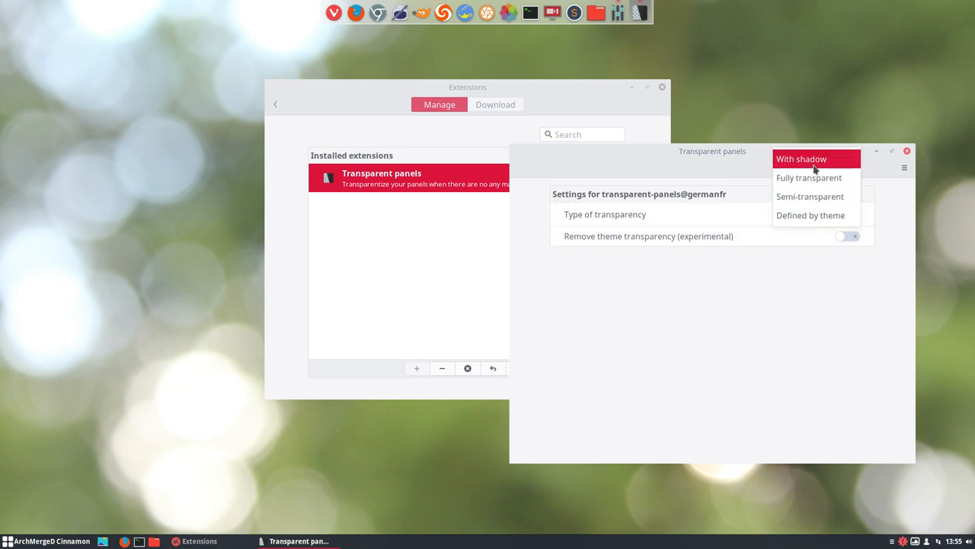
click(801, 159)
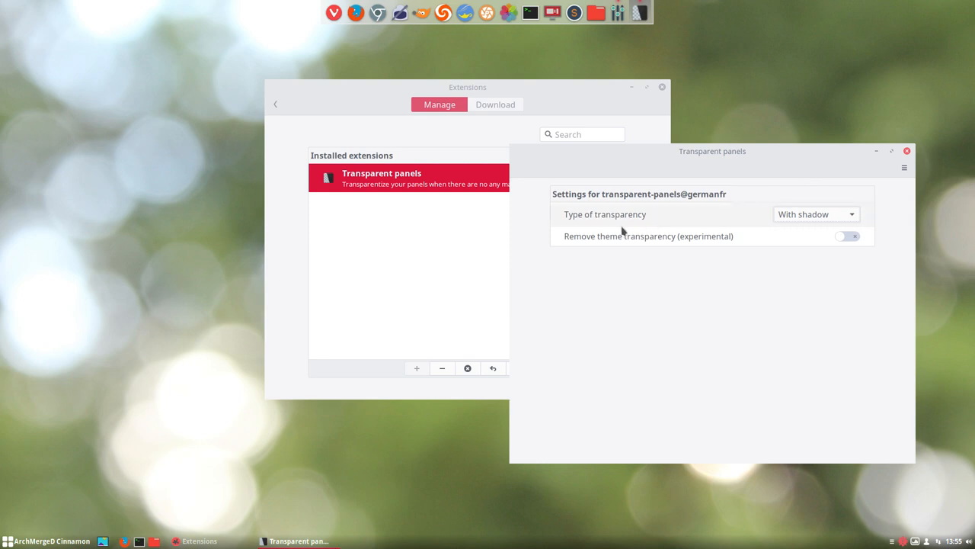
Step: Switch on 'Remove theme transparency (experimental)' and close the settings window
click(845, 236)
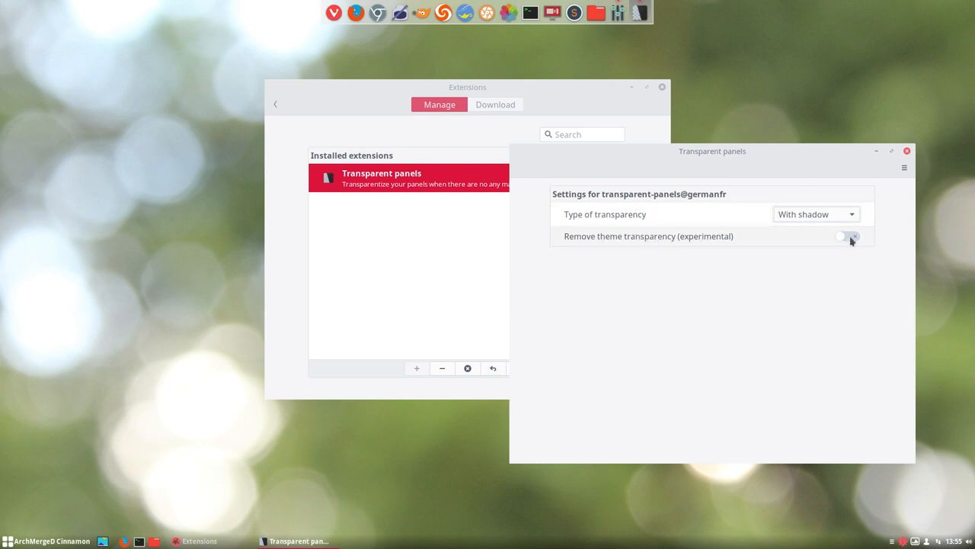
click(845, 236)
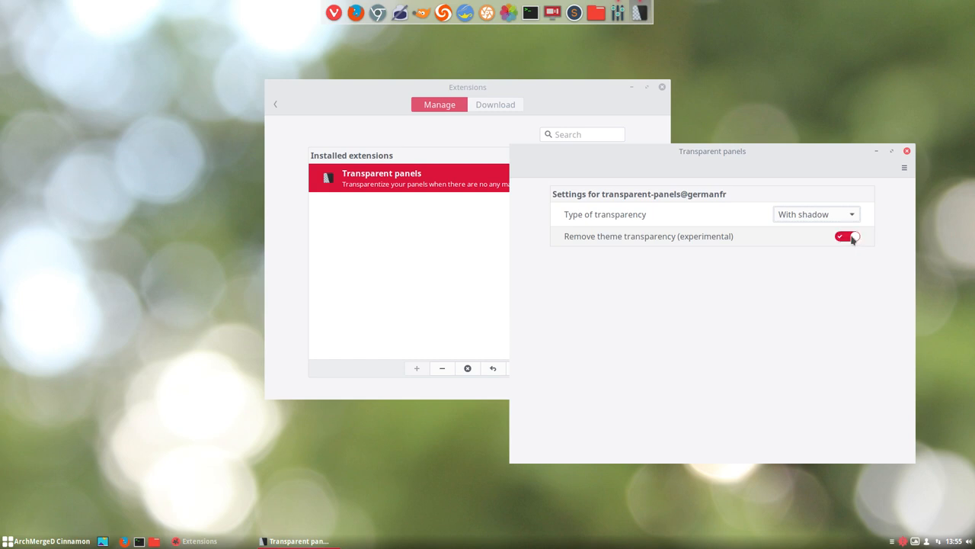
click(846, 236)
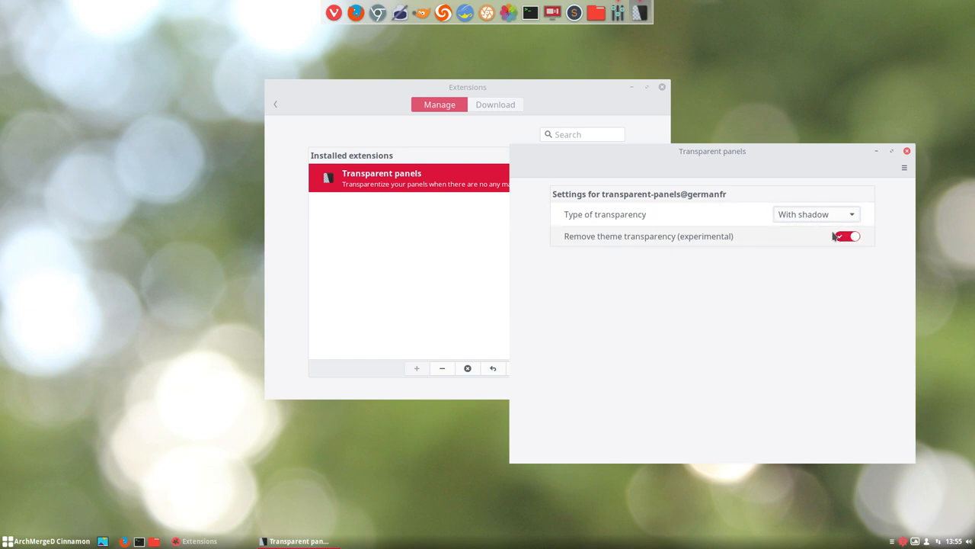
click(846, 236)
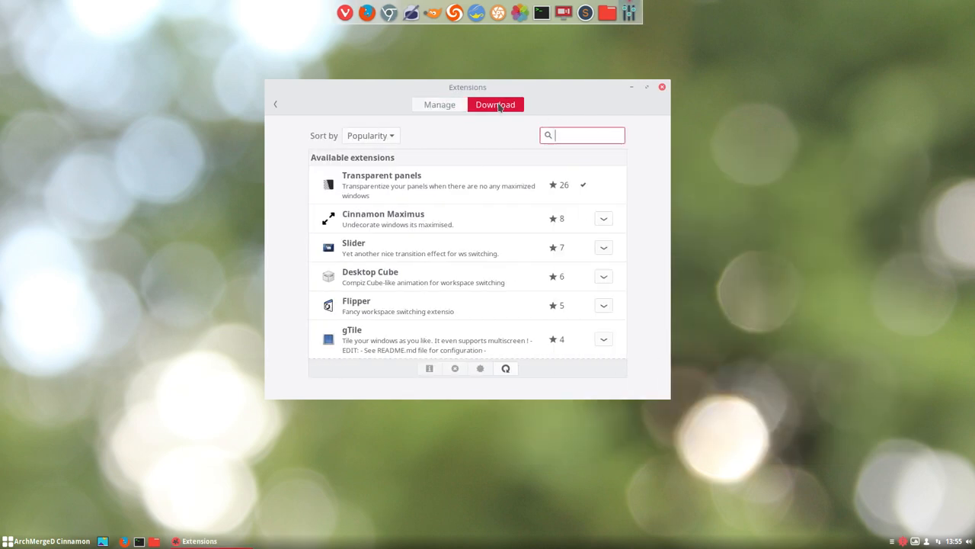
mouse_move(378, 219)
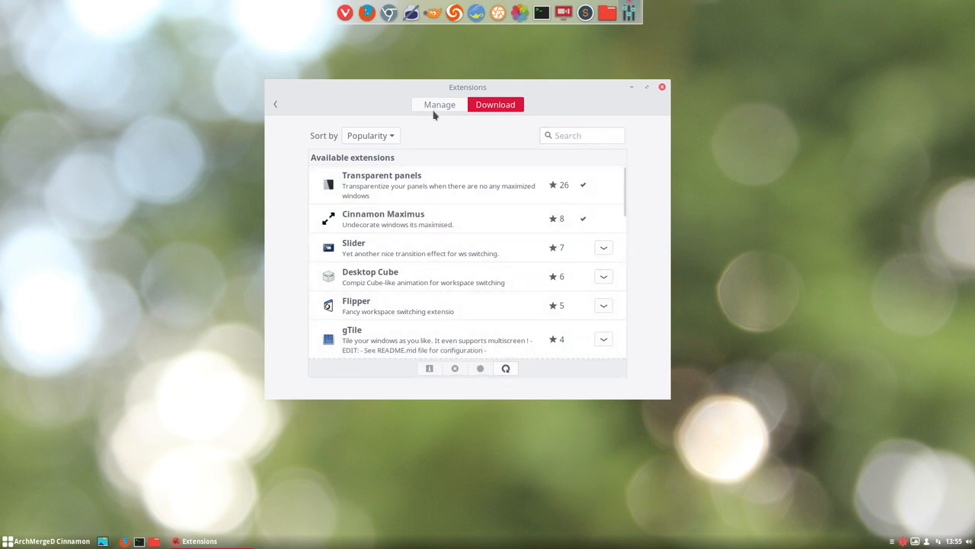
Step: Enable Cinnamon Maximus from Manage, answering Yes to 'Load anyway?'
click(439, 105)
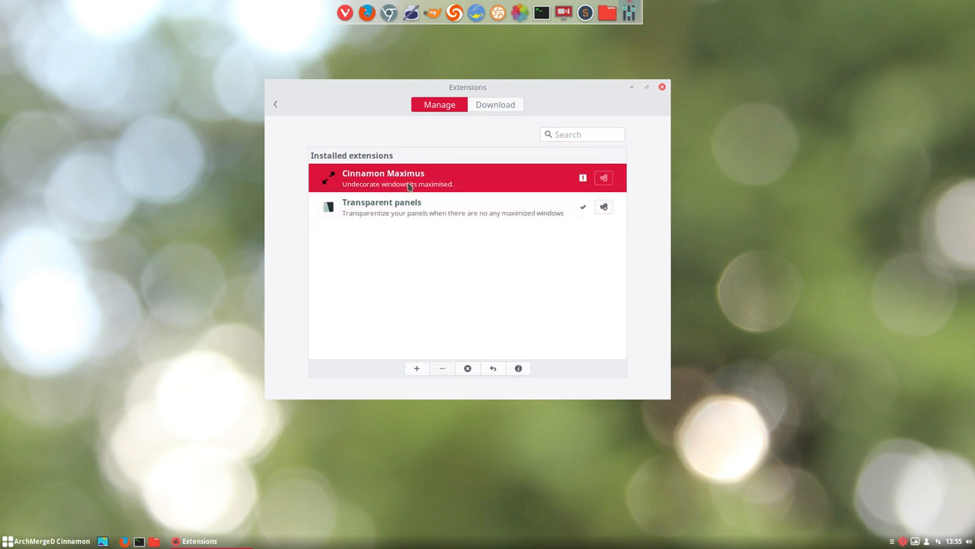
mouse_move(455, 308)
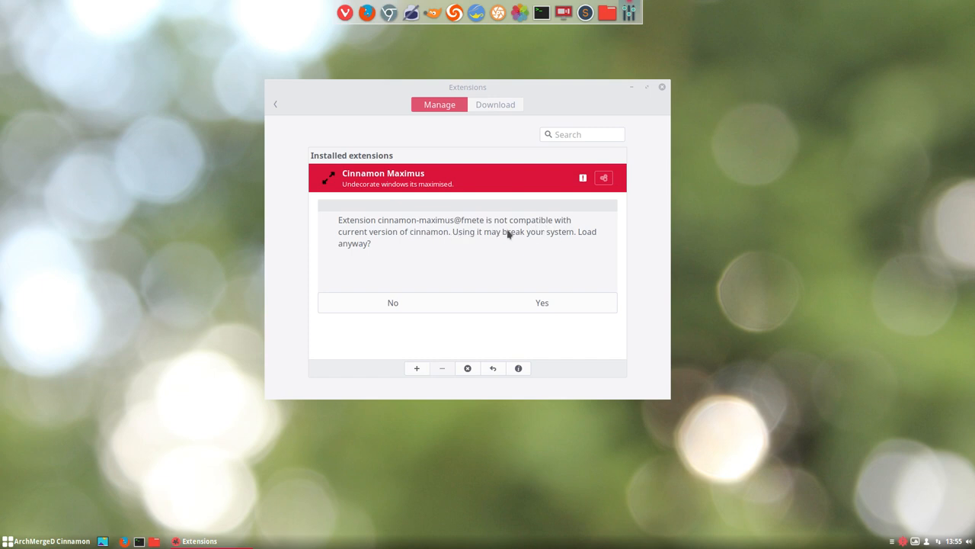
mouse_move(480, 239)
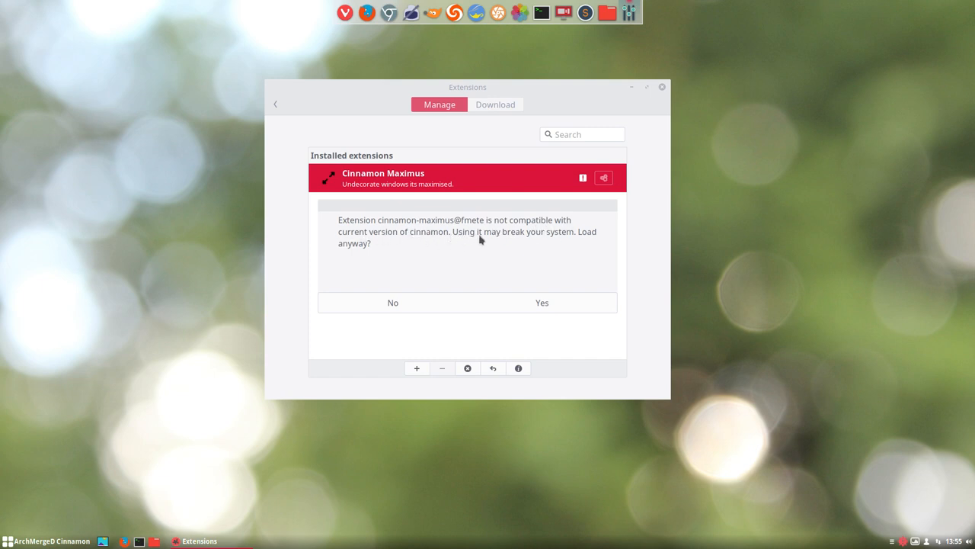
click(541, 302)
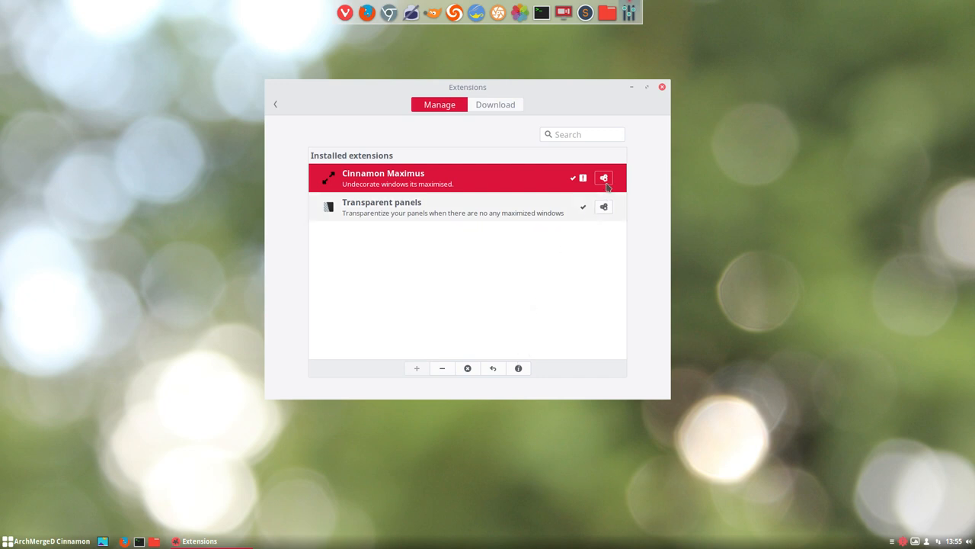
Step: In Cinnamon Maximus settings, turn on Undecorate when tile and Undecorate All Windows
click(603, 178)
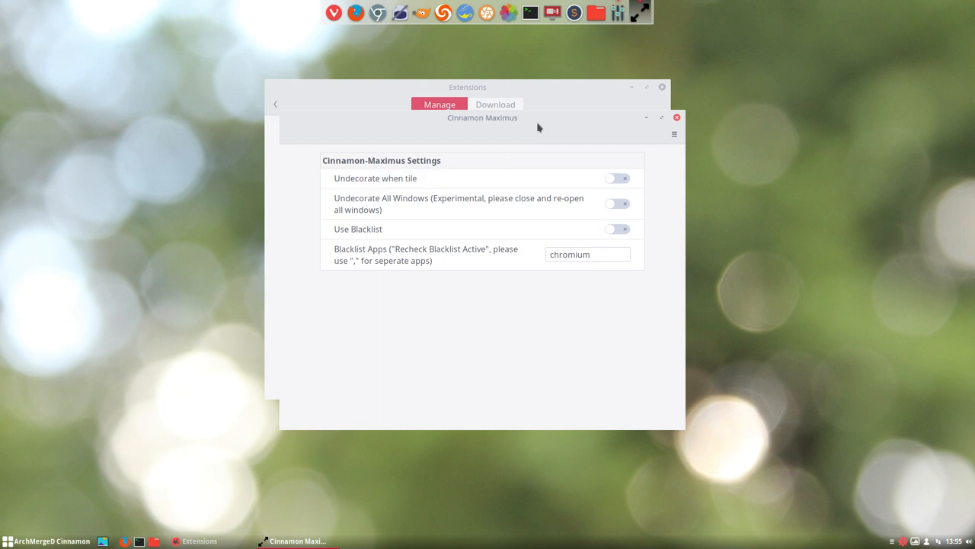
mouse_move(509, 114)
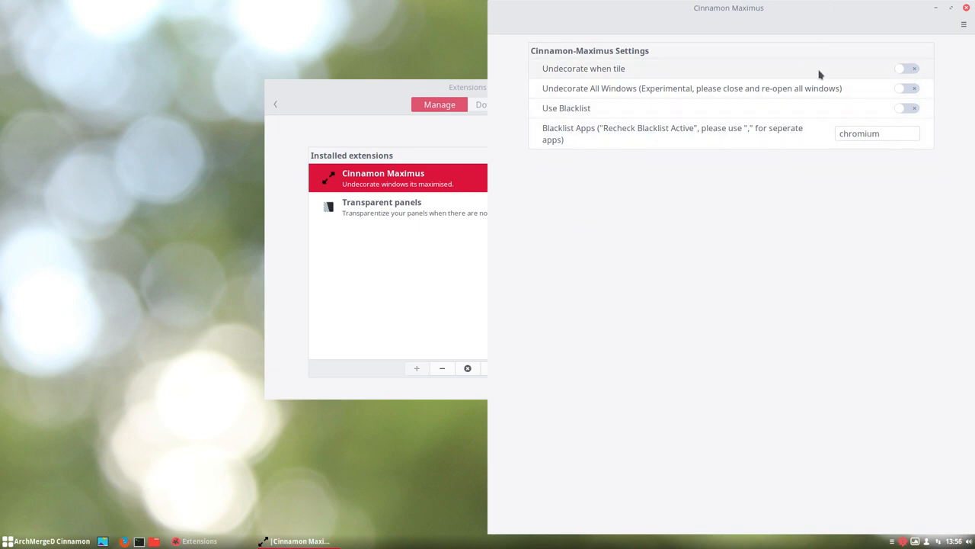
click(907, 69)
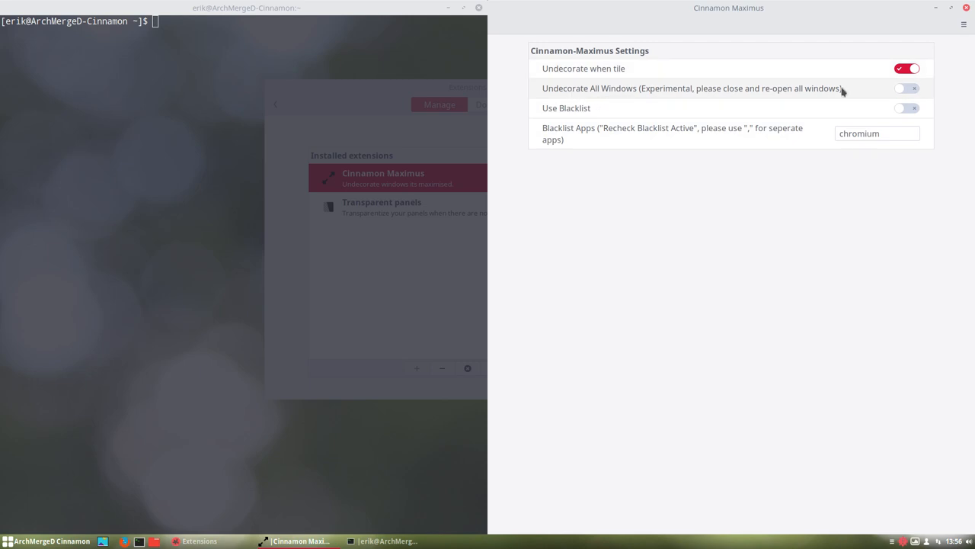
click(907, 89)
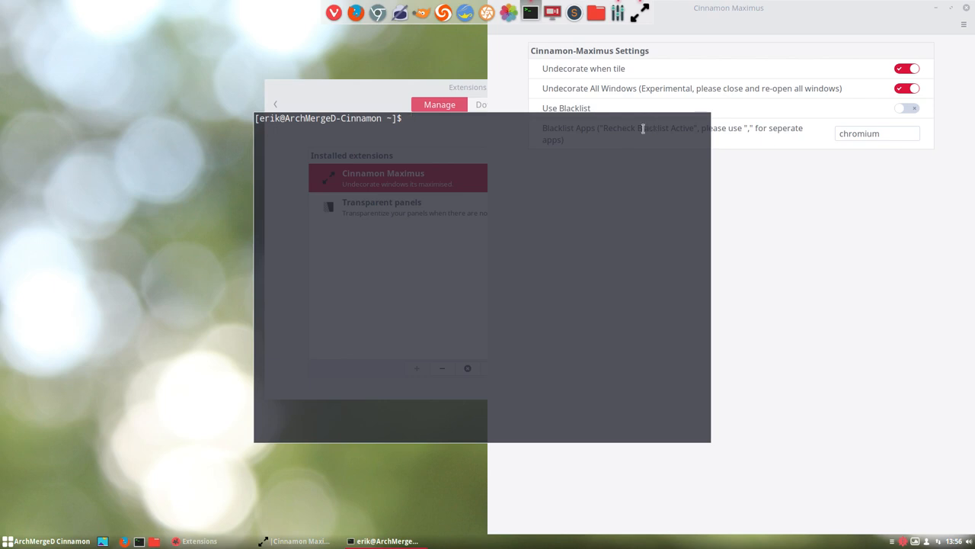
Step: Test undecorated terminal and Firefox windows, then switch Undecorate All Windows off
click(7, 541)
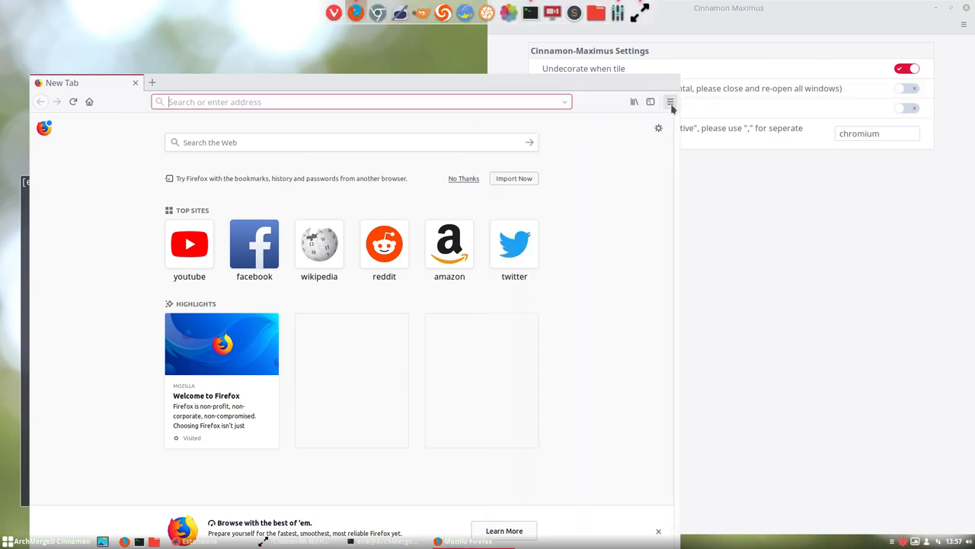
click(670, 102)
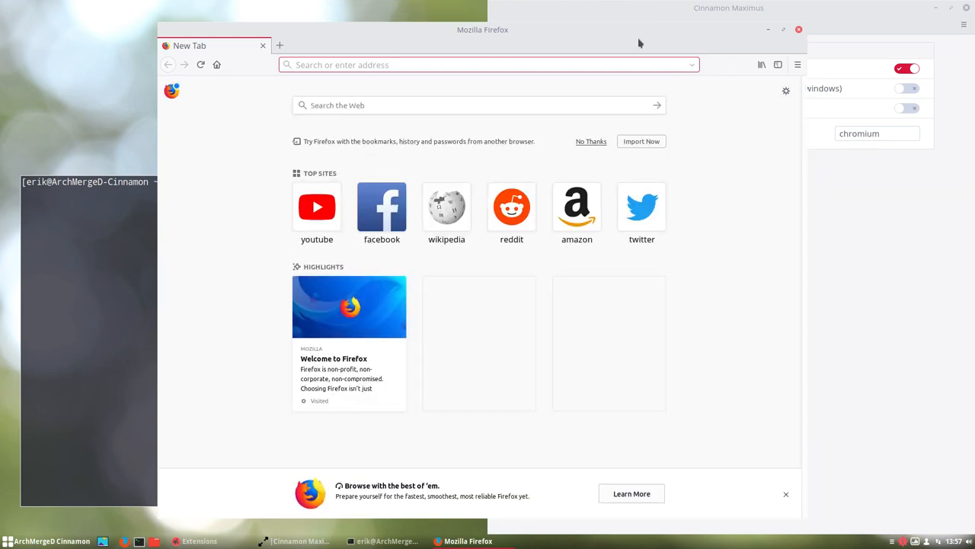
mouse_move(512, 38)
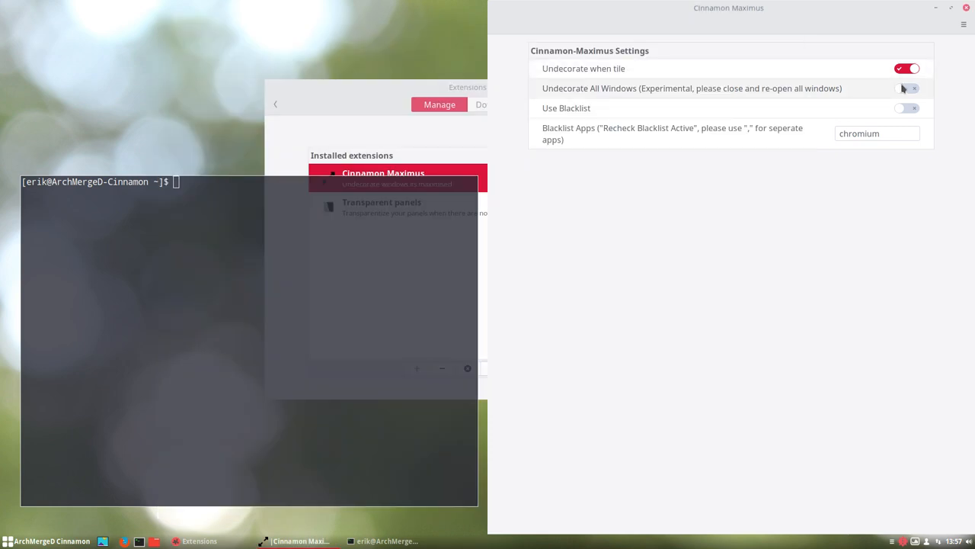
click(907, 87)
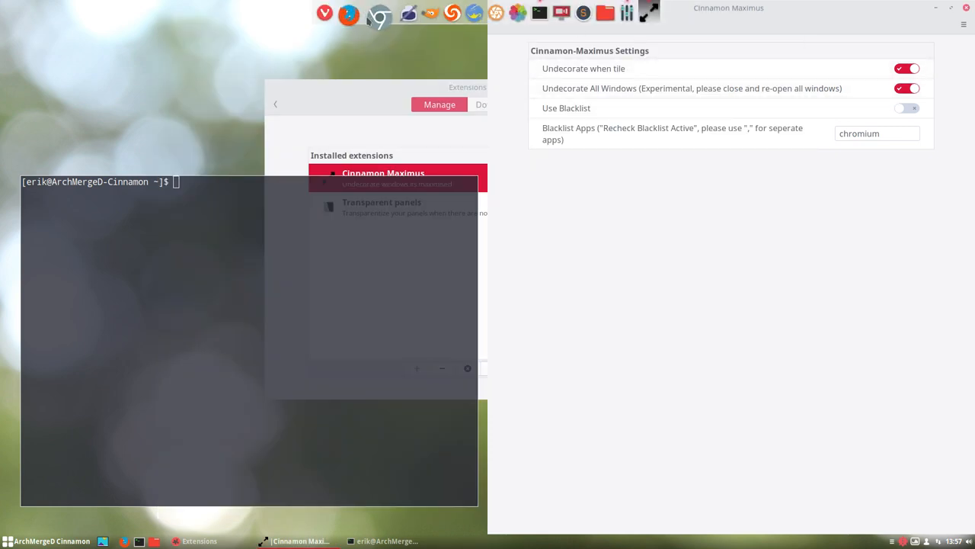
click(356, 13)
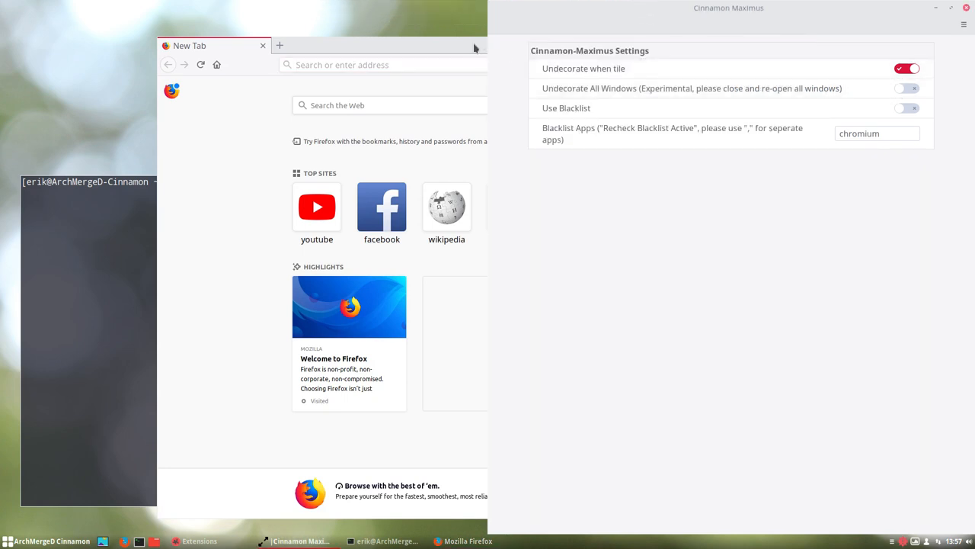
click(797, 64)
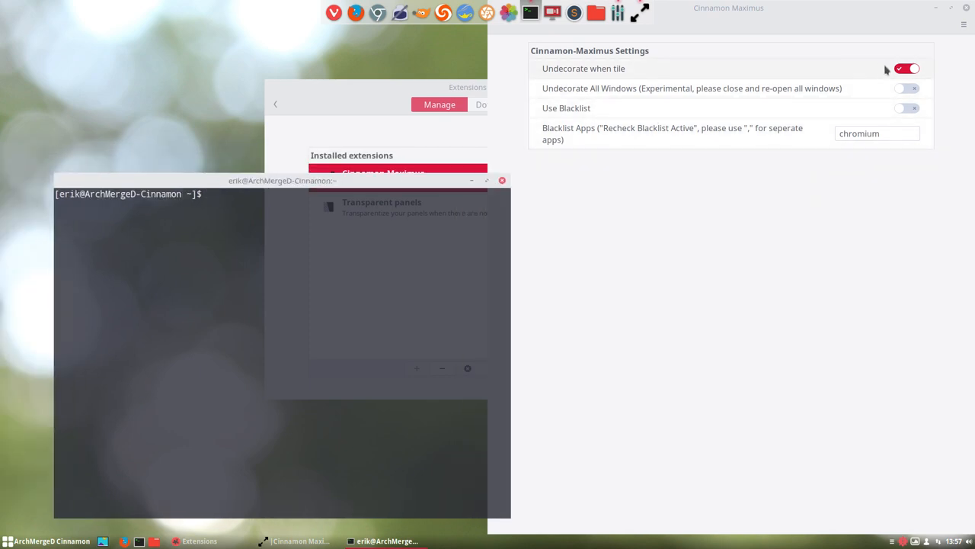
Step: Turn off Undecorate when tile and enable Use Blacklist with chromium listed
click(906, 68)
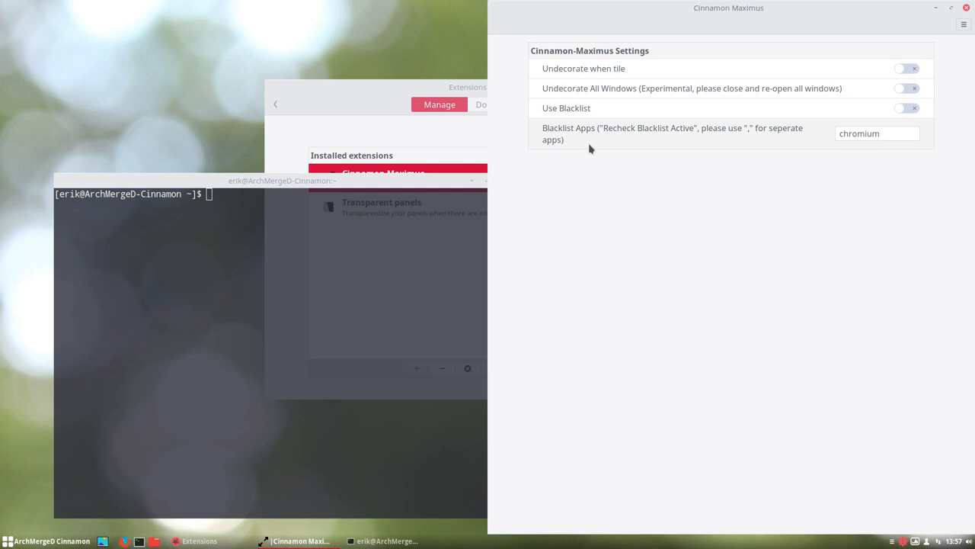
mouse_move(823, 139)
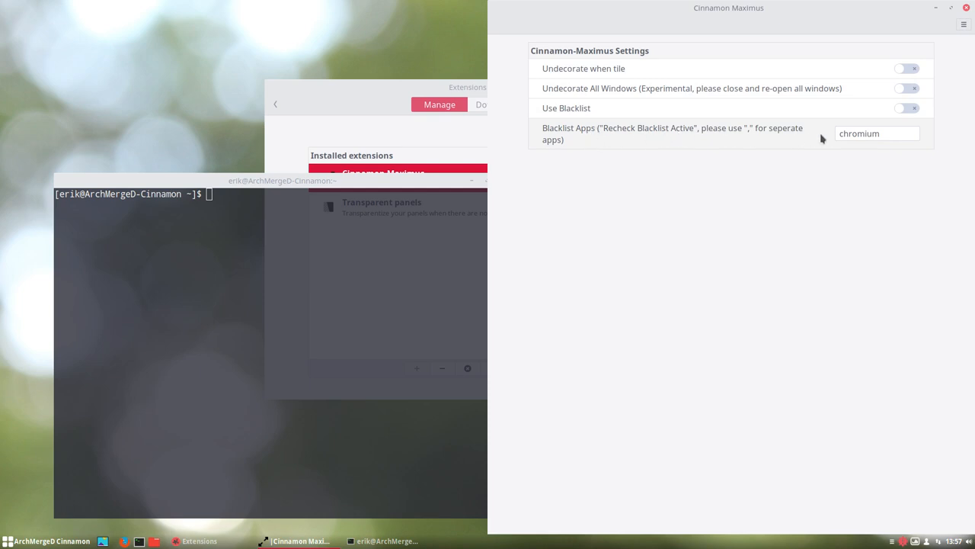
click(876, 133)
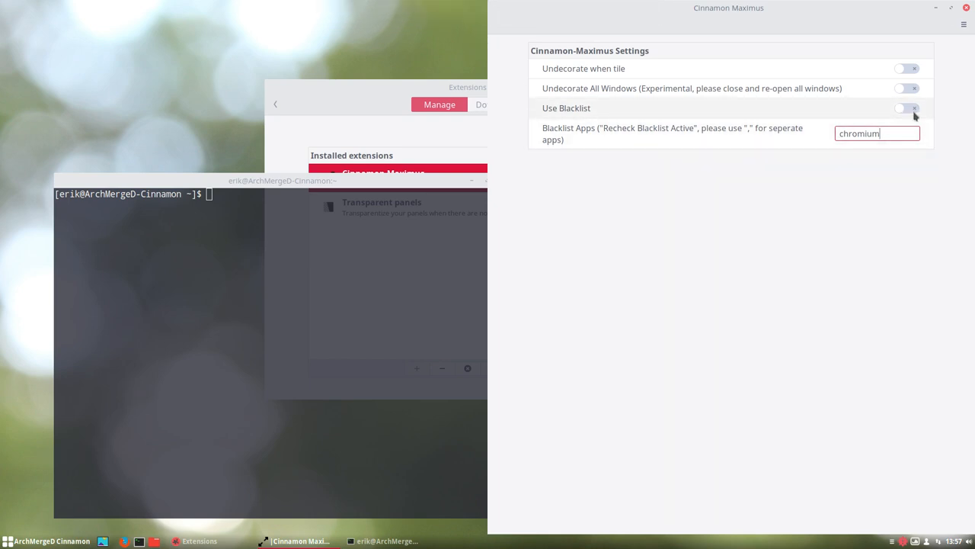
click(907, 108)
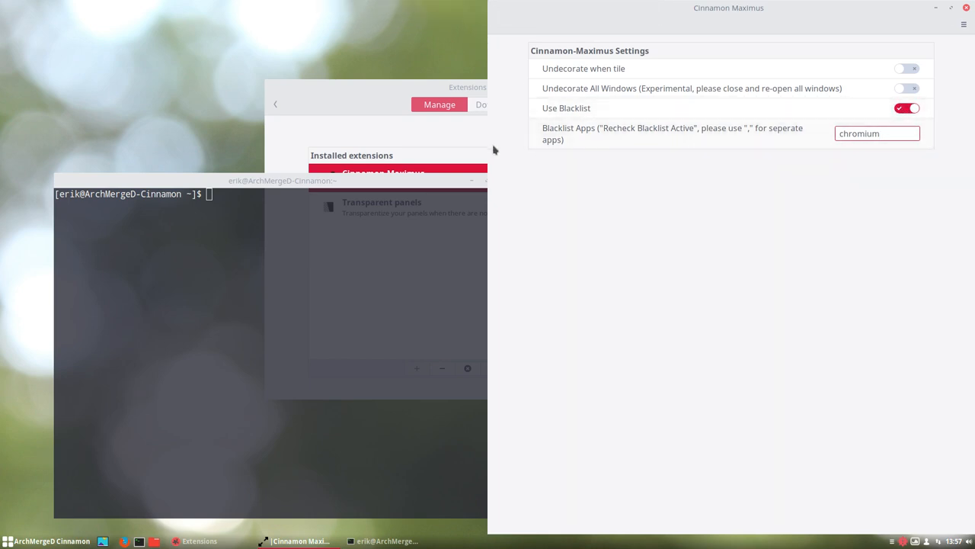
click(907, 107)
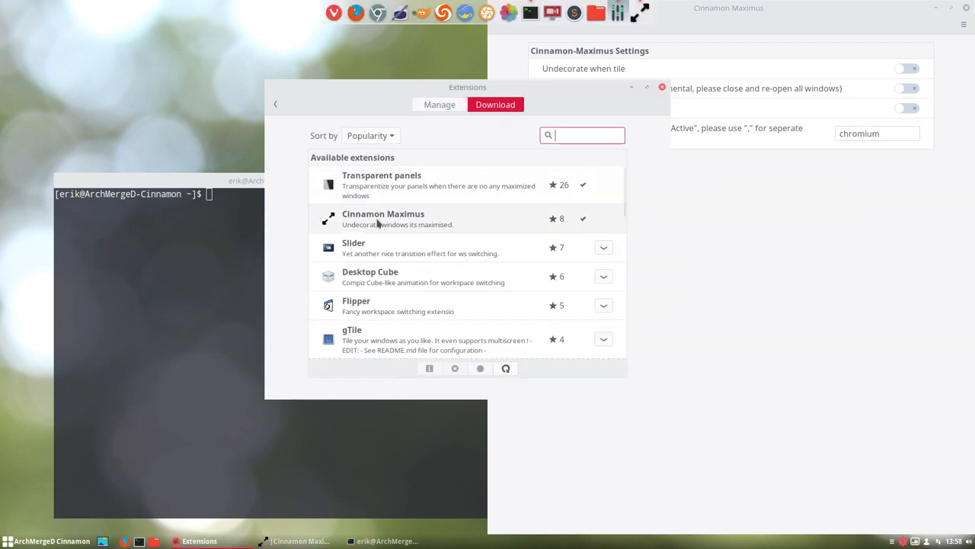
mouse_move(391, 252)
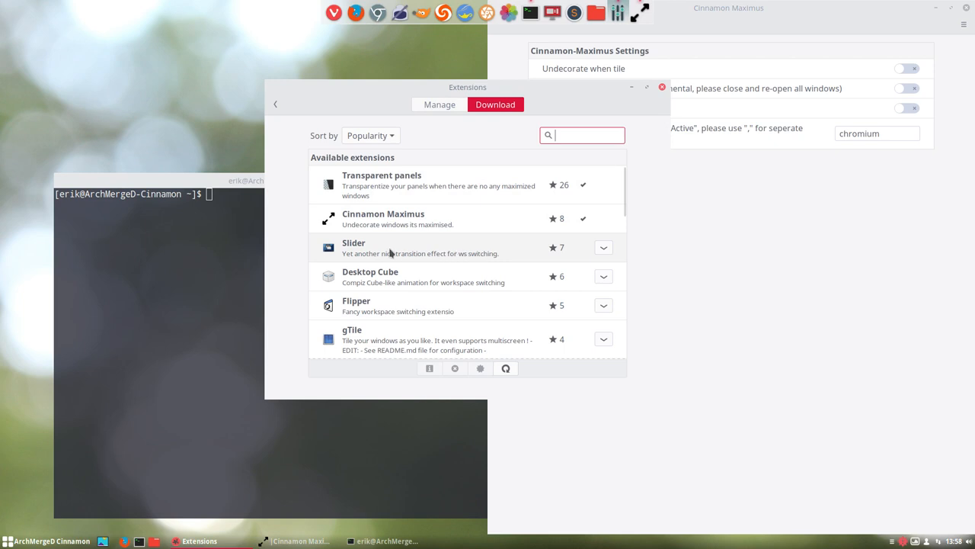
mouse_move(419, 252)
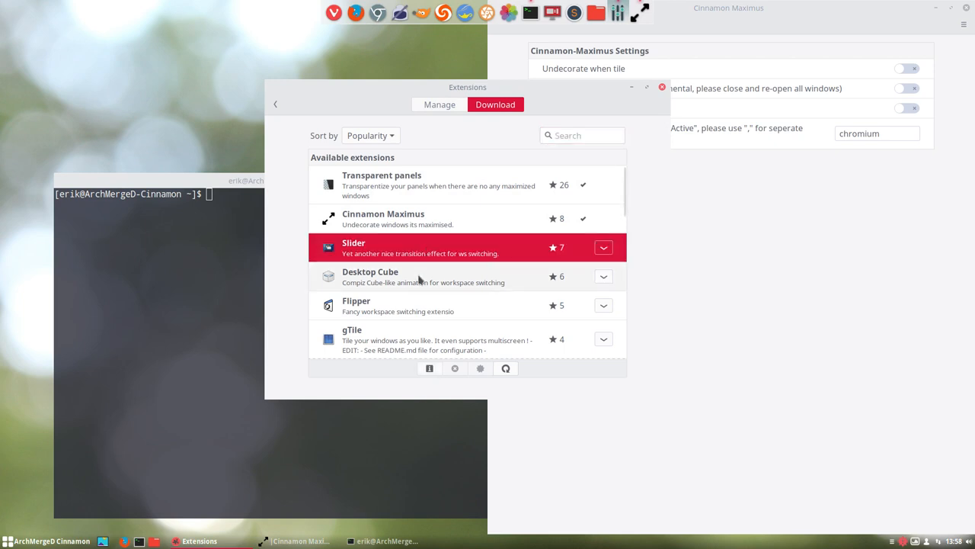
mouse_move(423, 277)
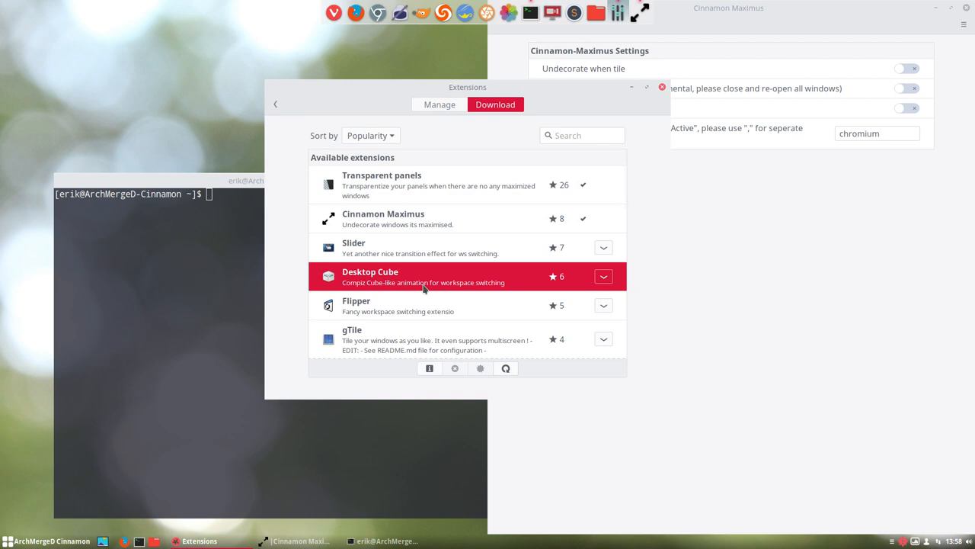
mouse_move(388, 306)
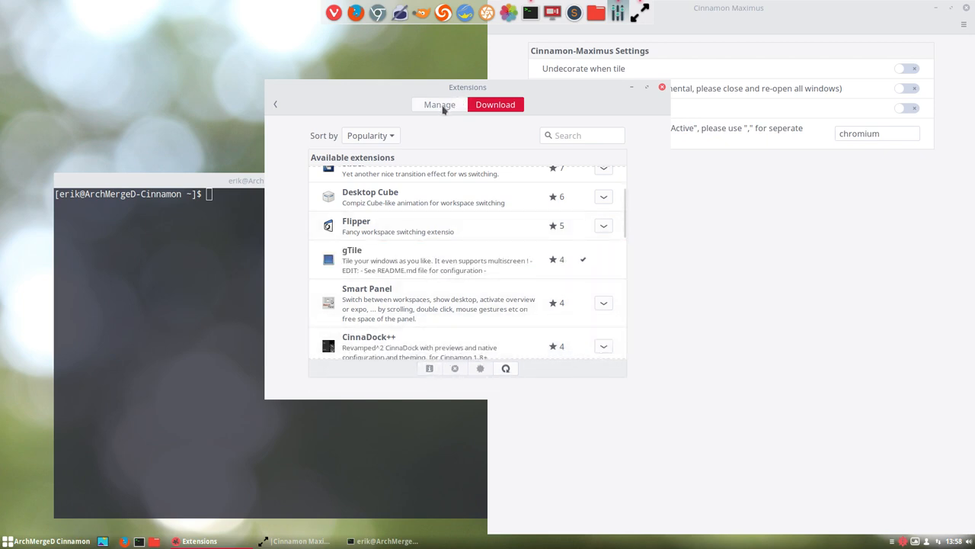
Step: Enable gTile from Manage despite the compatibility warning and view its settings
click(439, 104)
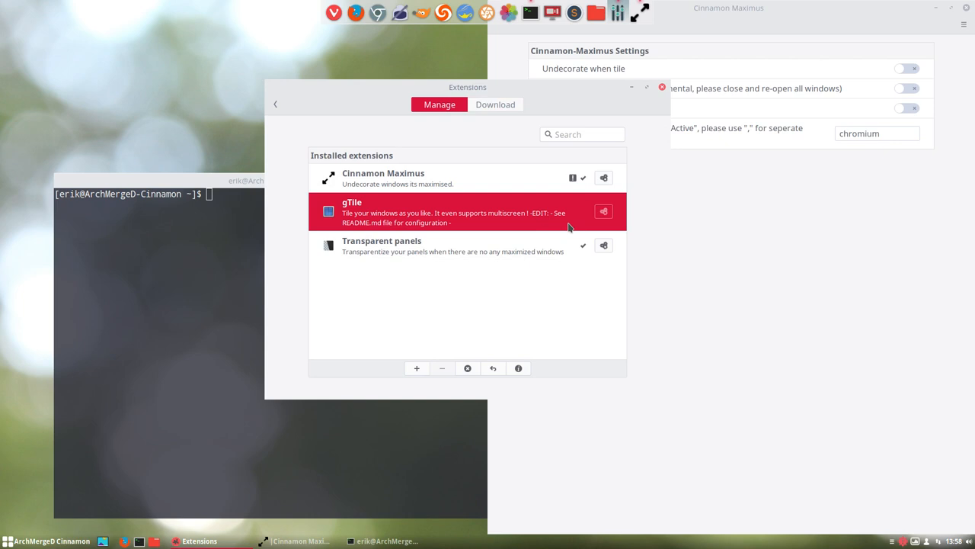
mouse_move(574, 243)
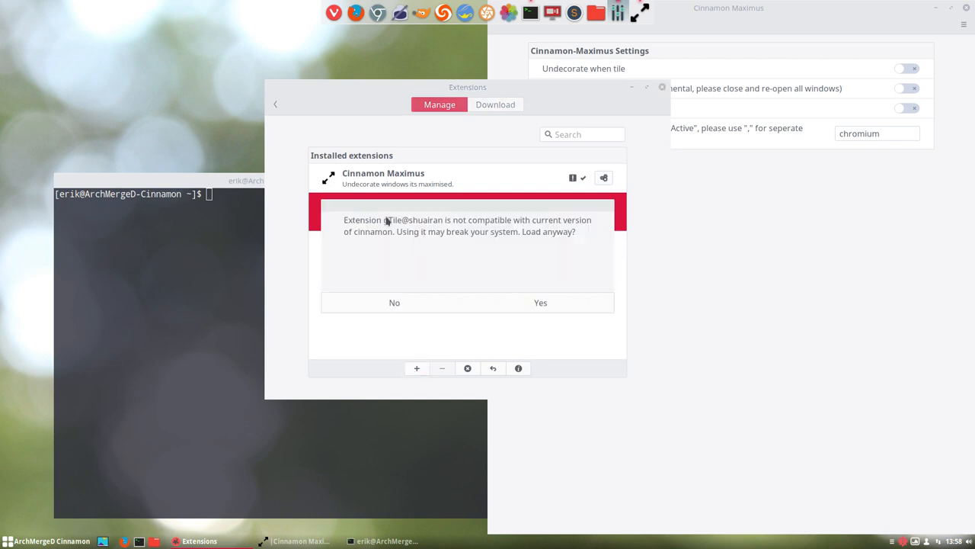
mouse_move(541, 237)
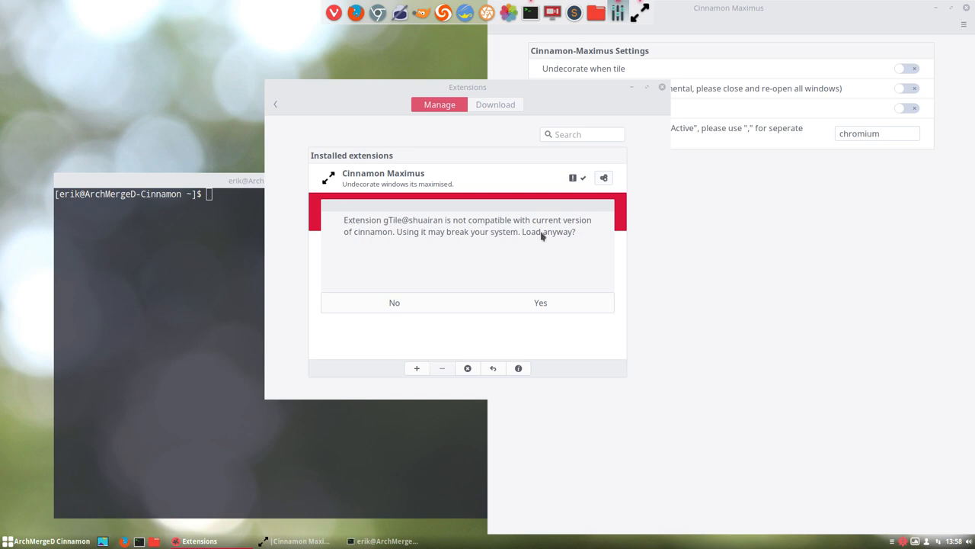
click(540, 302)
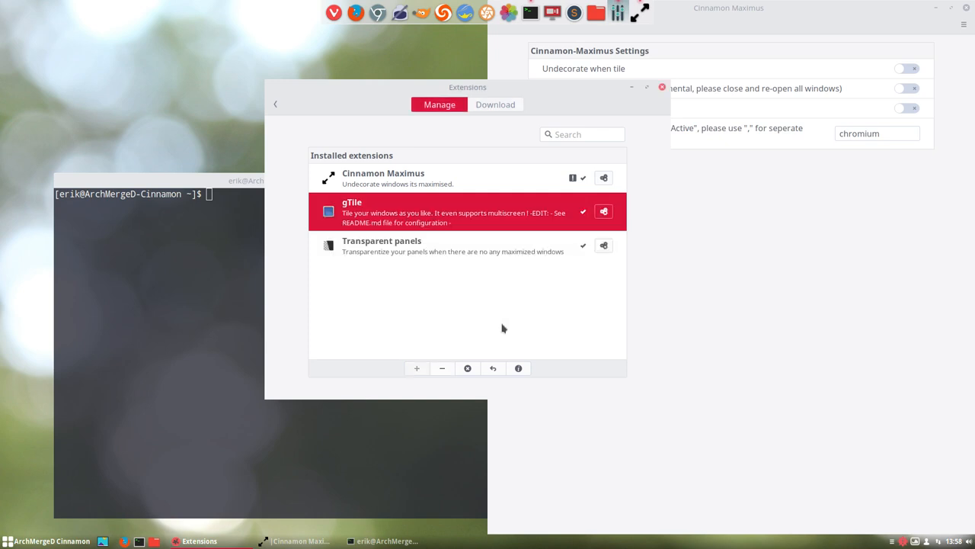
click(603, 211)
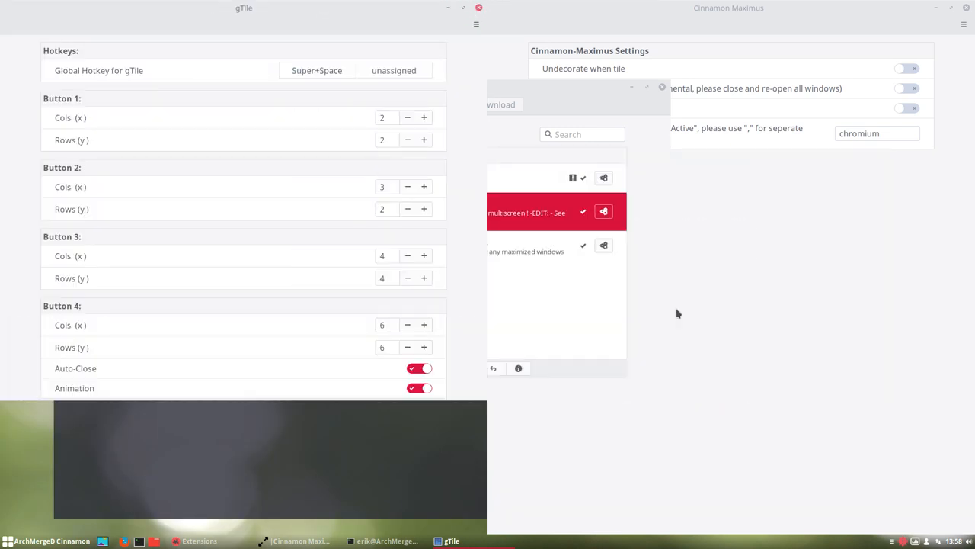
mouse_move(653, 306)
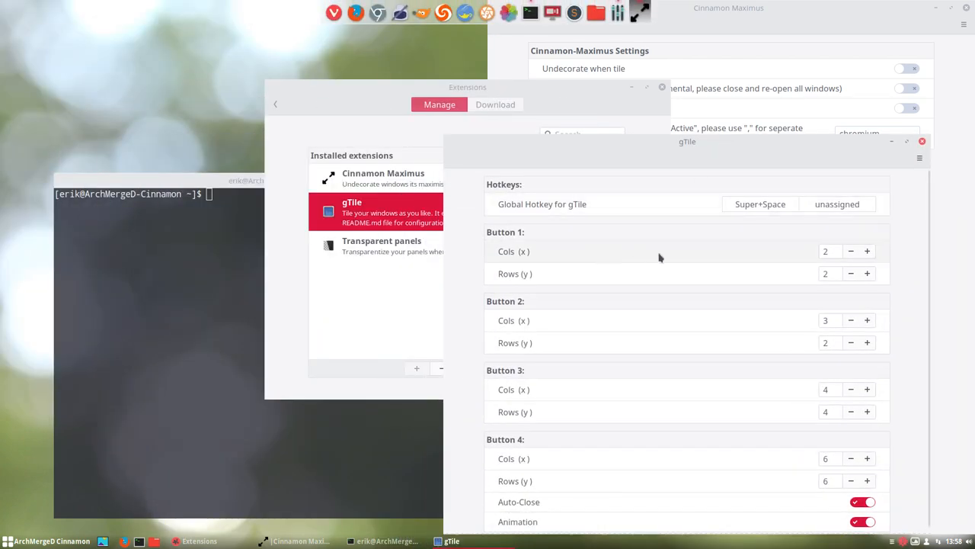
Step: Tile the gTile settings and Extensions windows using the 3x2 and 4x4 grids
click(759, 203)
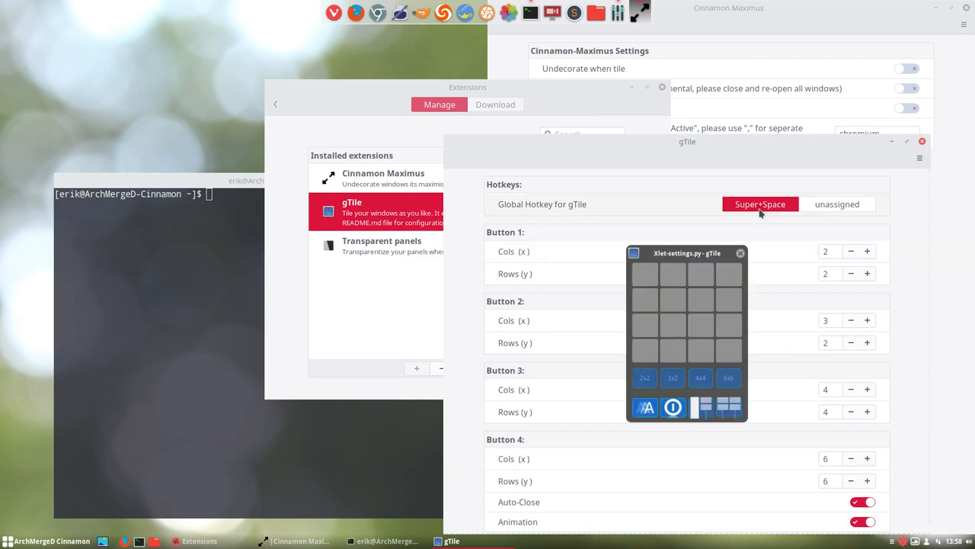
click(673, 377)
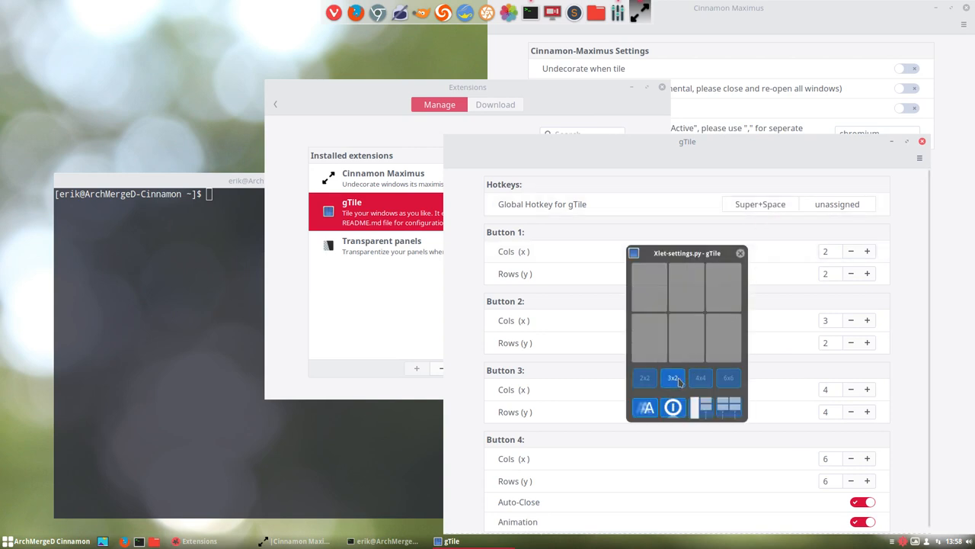
click(673, 377)
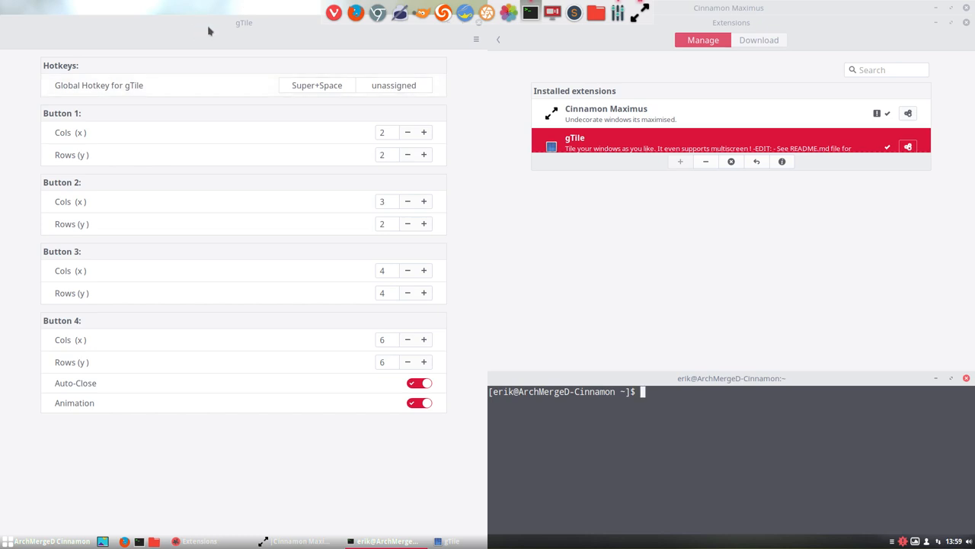
mouse_move(541, 308)
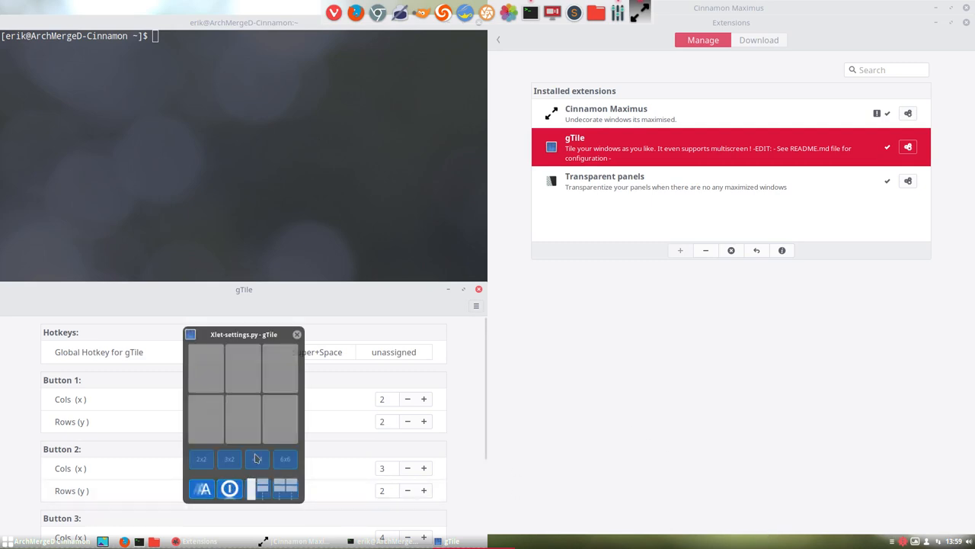
click(256, 458)
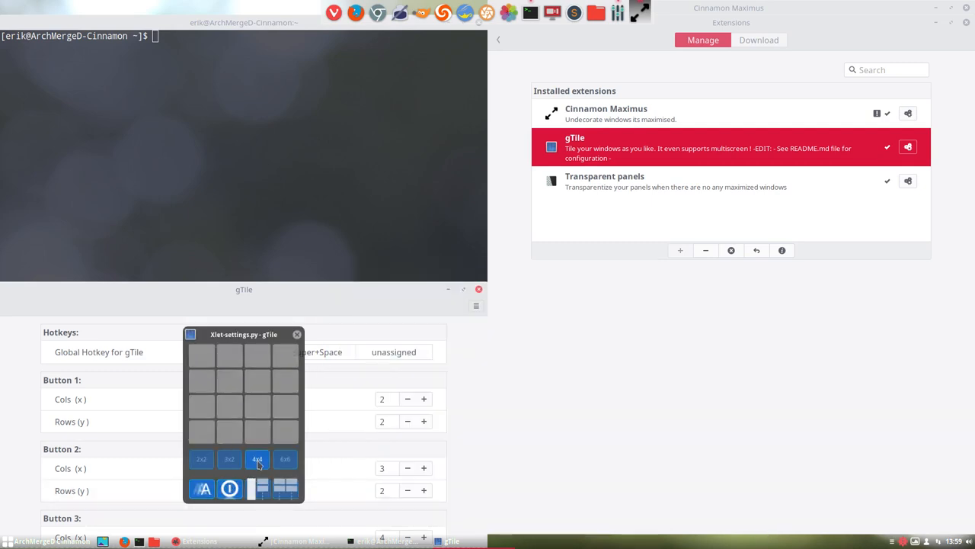
click(230, 381)
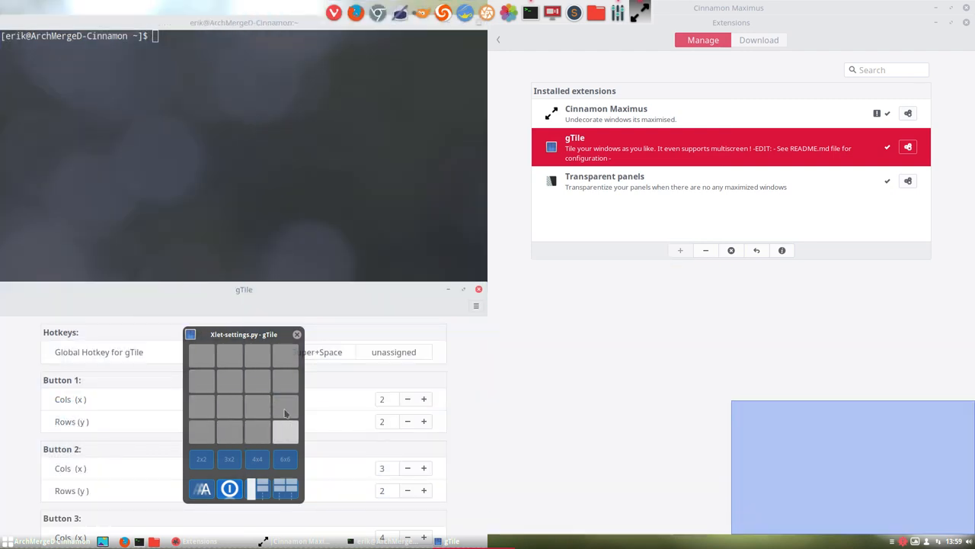
click(229, 458)
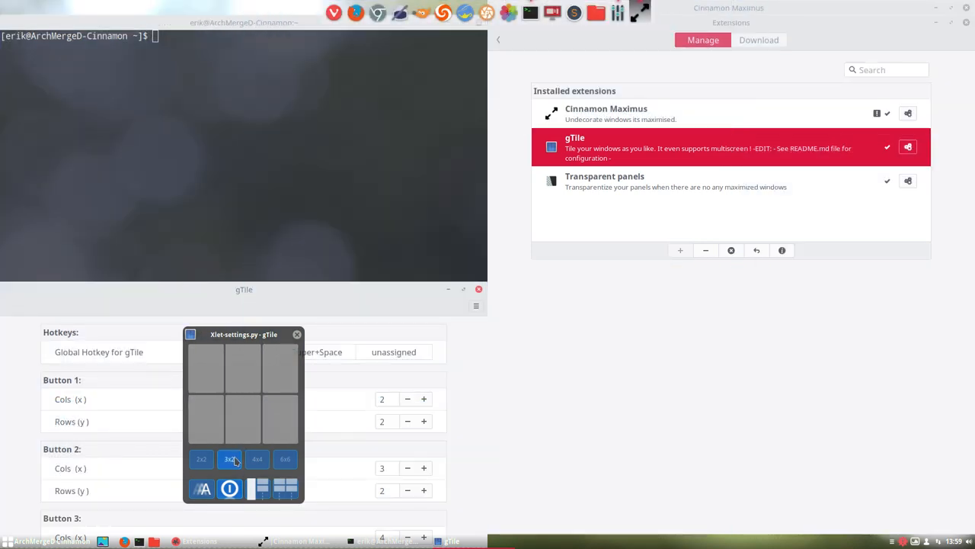
click(201, 459)
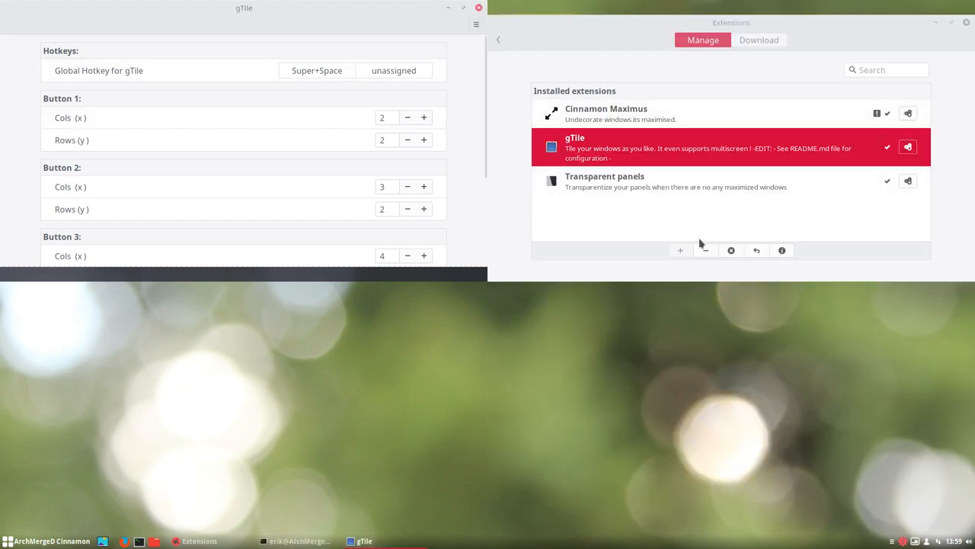
Step: Return to the installed extensions list and remove gTile
click(759, 40)
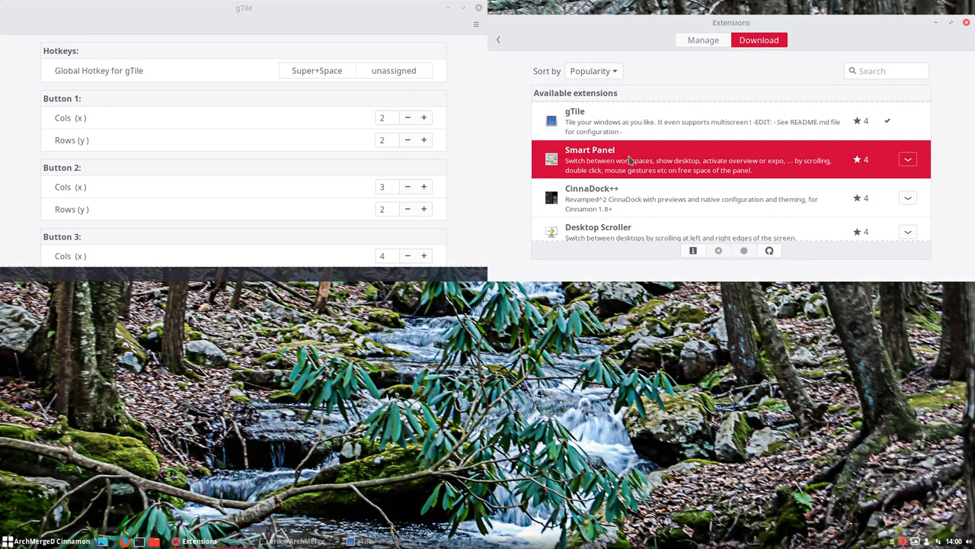
click(702, 40)
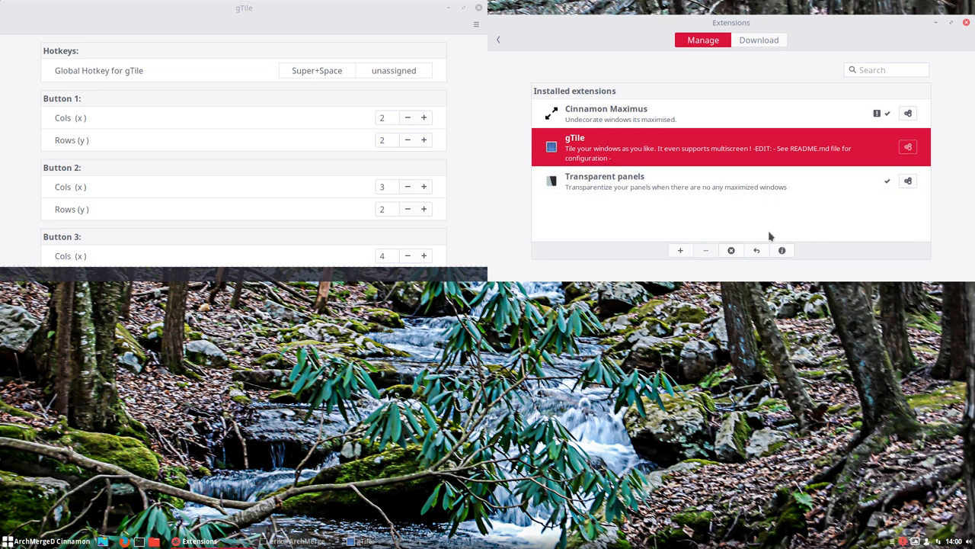
click(731, 249)
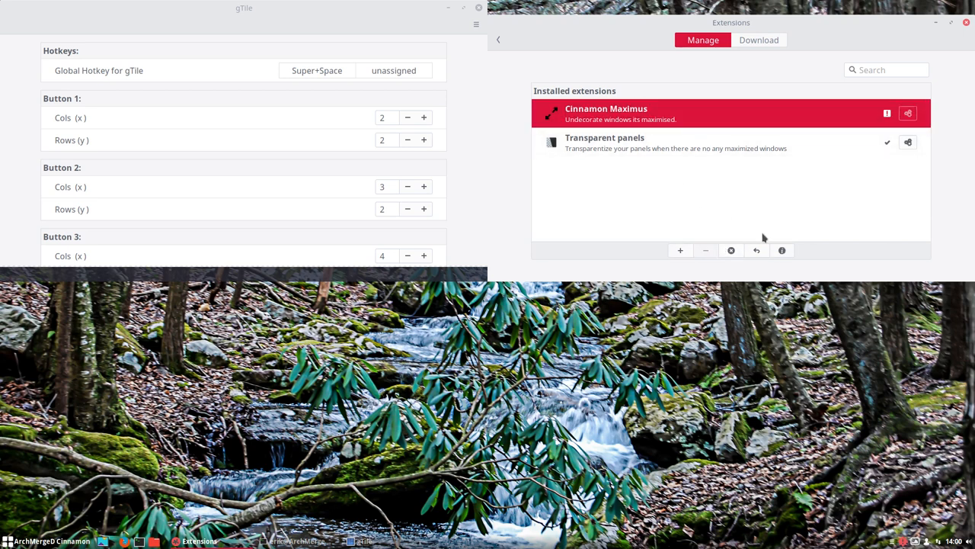
Step: Remove Cinnamon Maximus, confirming the removal with Yes
click(731, 250)
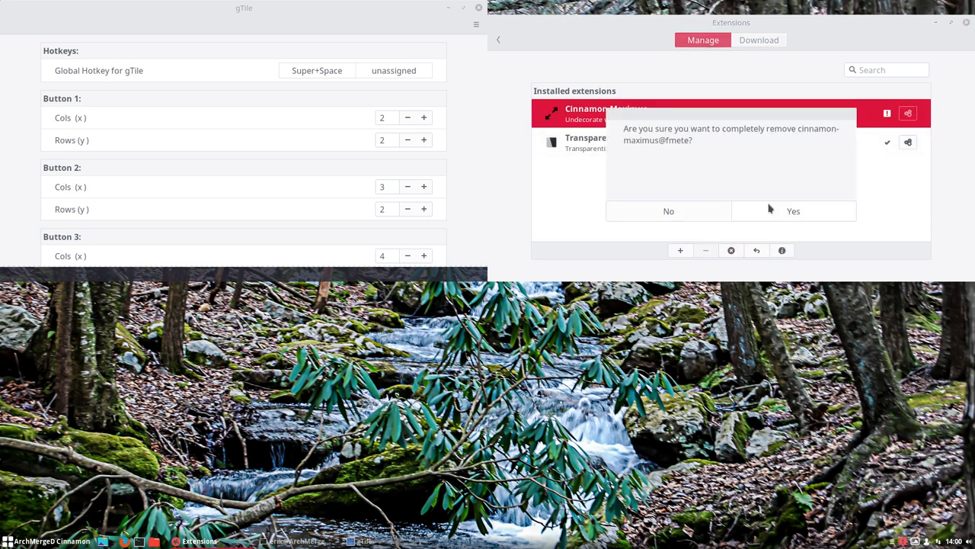
click(792, 211)
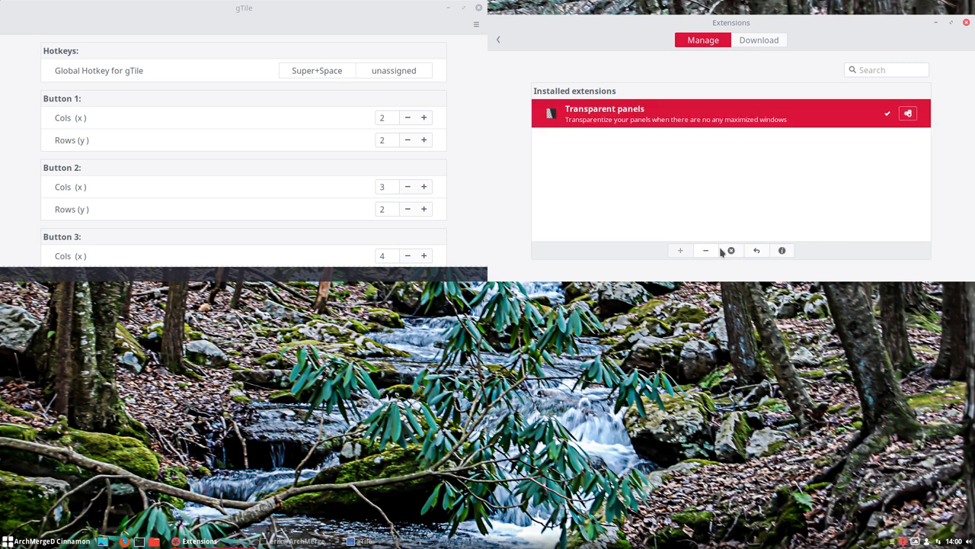
click(730, 250)
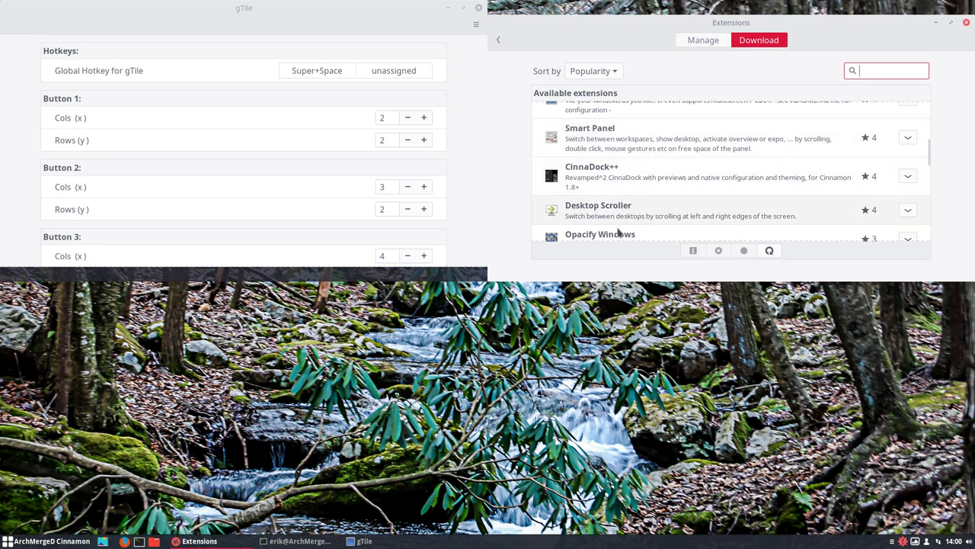
Step: Install Opacify Windows from the catalogue, then enable it in Manage despite the compatibility warning
scroll(down, 3)
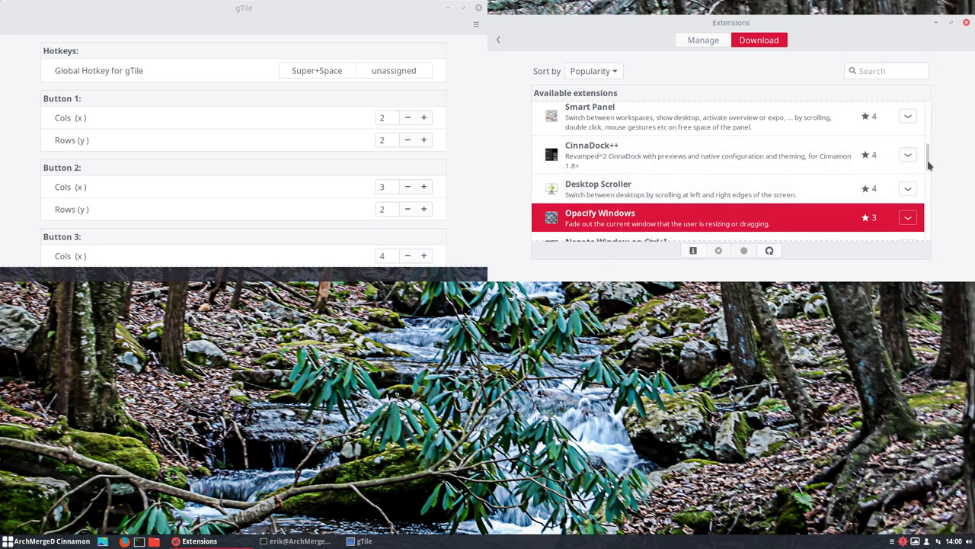
scroll(down, 3)
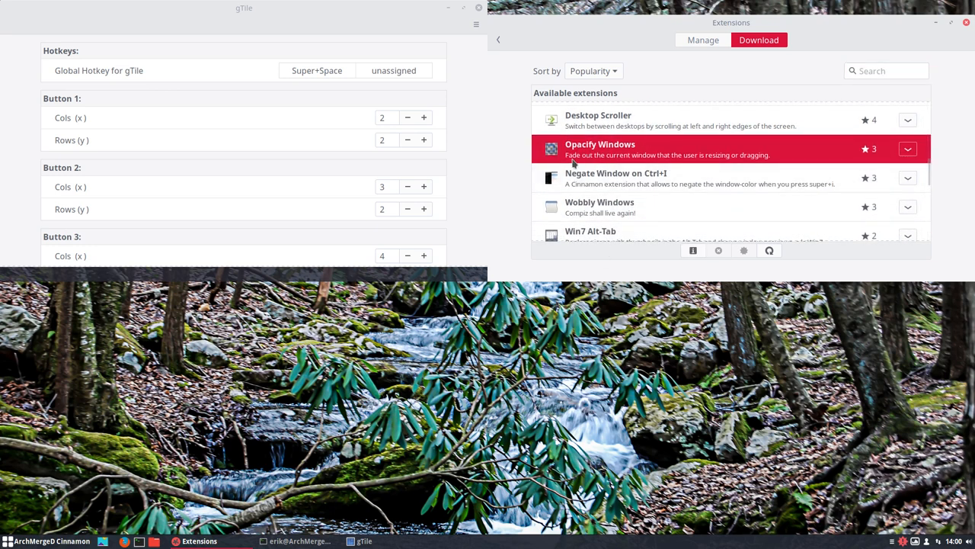
mouse_move(737, 165)
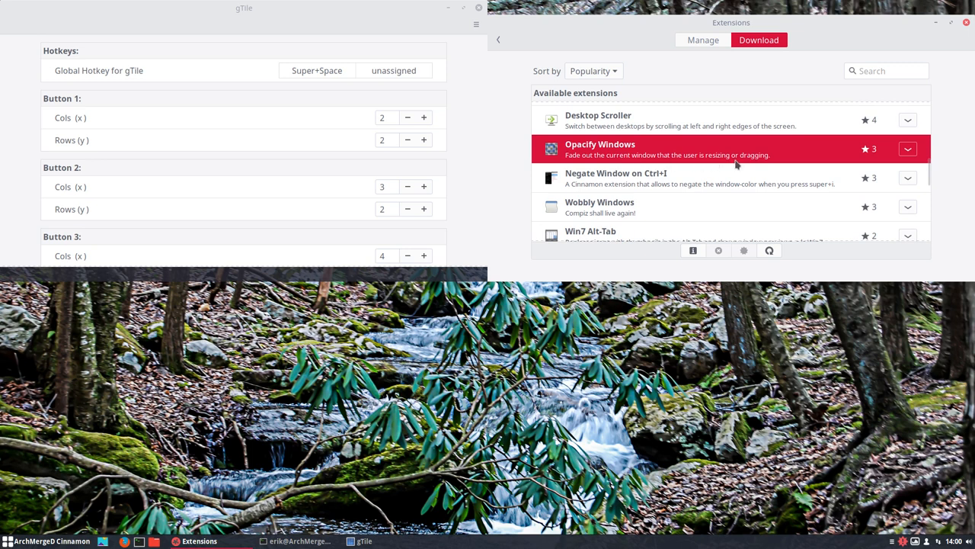
mouse_move(695, 251)
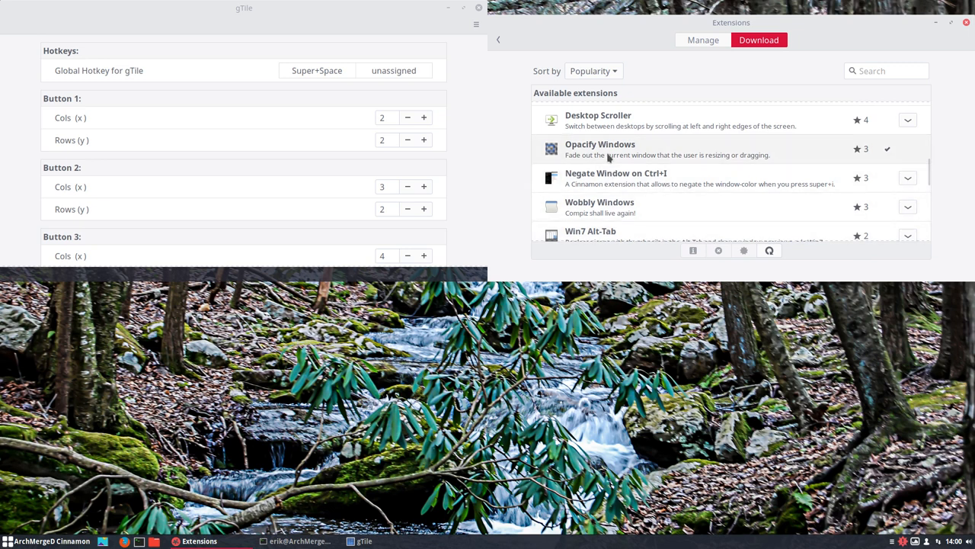
click(702, 40)
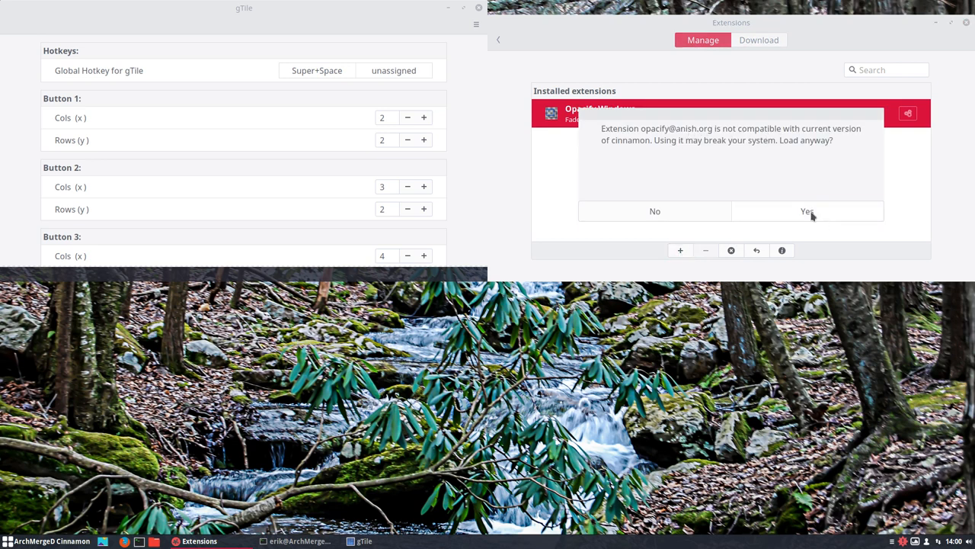
click(807, 211)
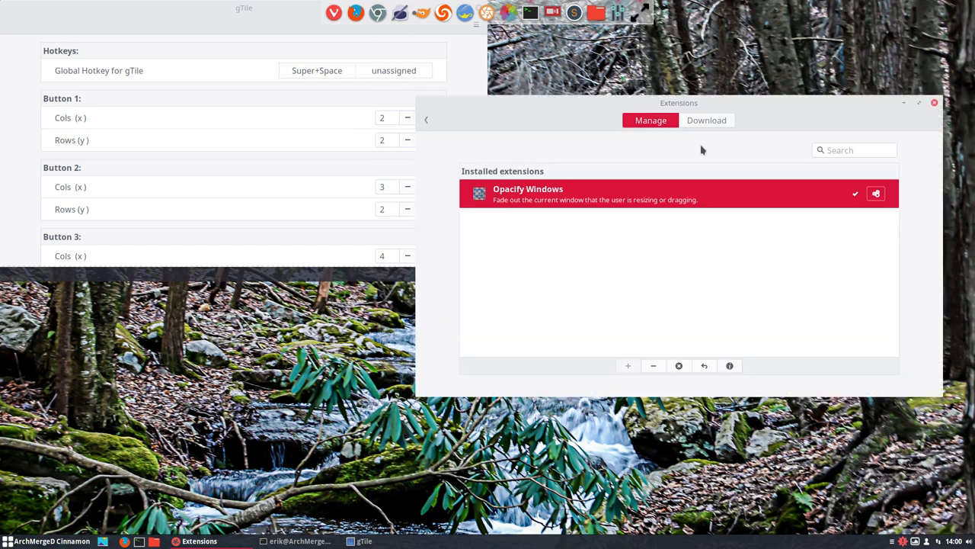
Step: Adjust the Opacify Windows Opacity slider to about 191 and close its settings window
click(877, 192)
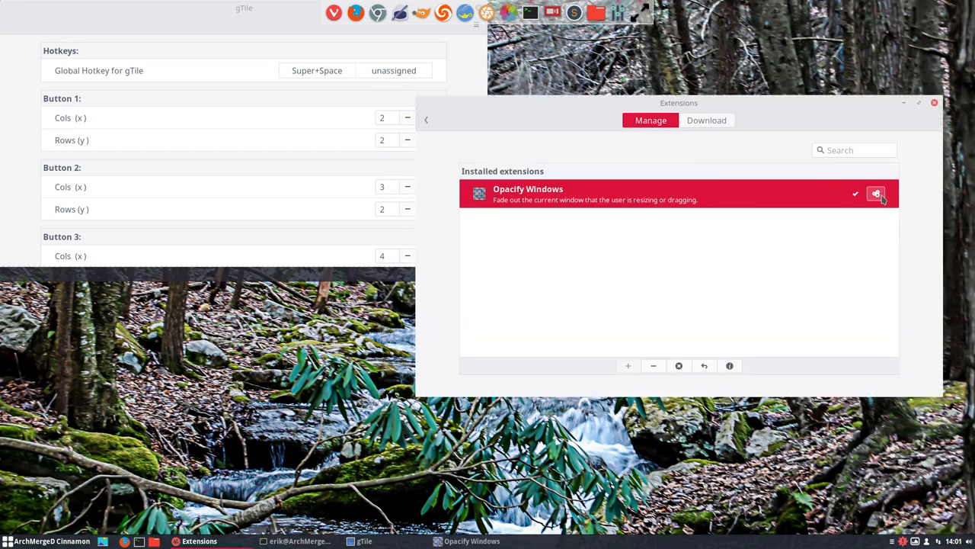
click(876, 193)
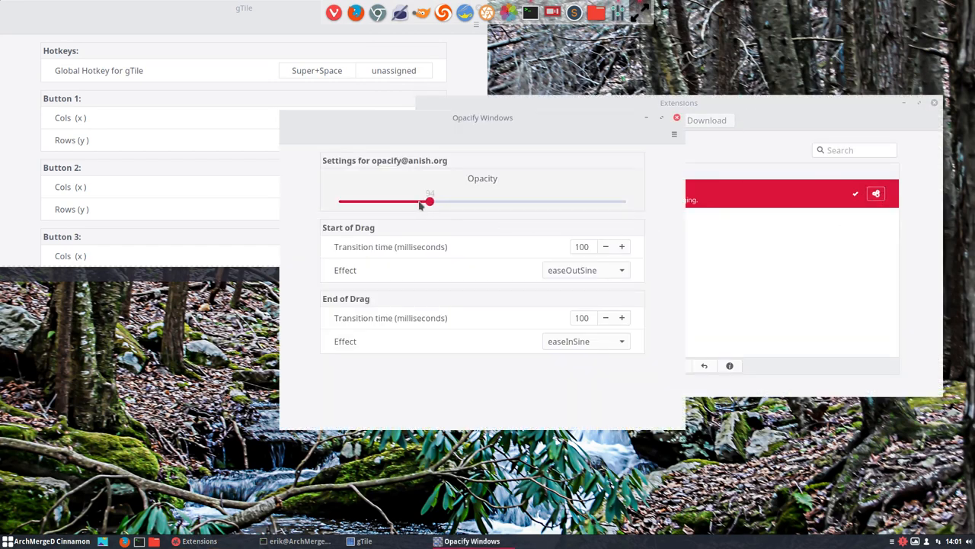
drag(429, 201, 556, 201)
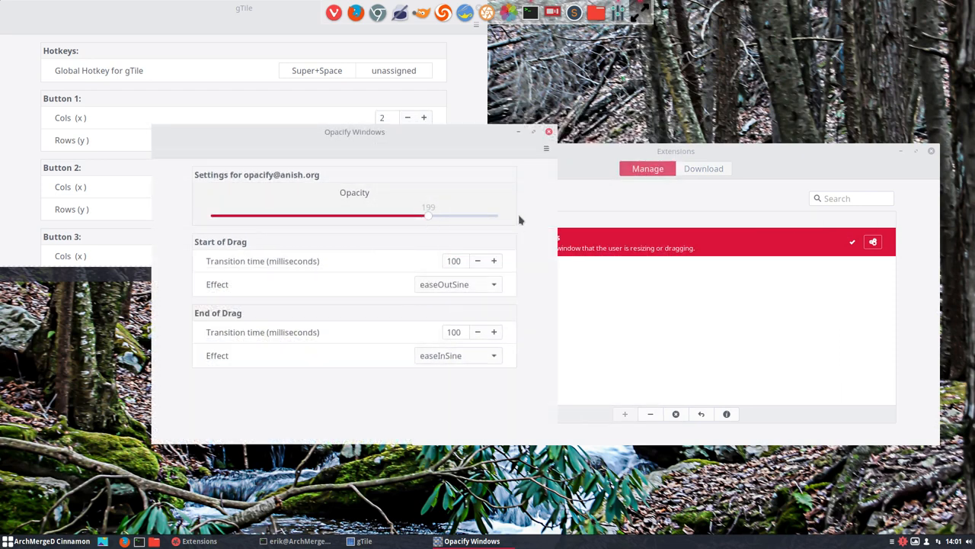
drag(428, 215, 492, 215)
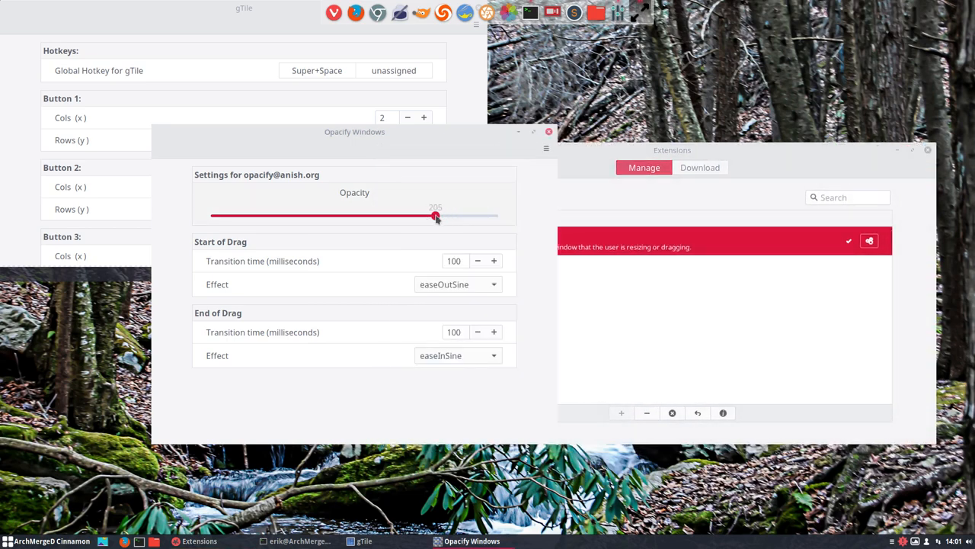
drag(436, 215, 419, 216)
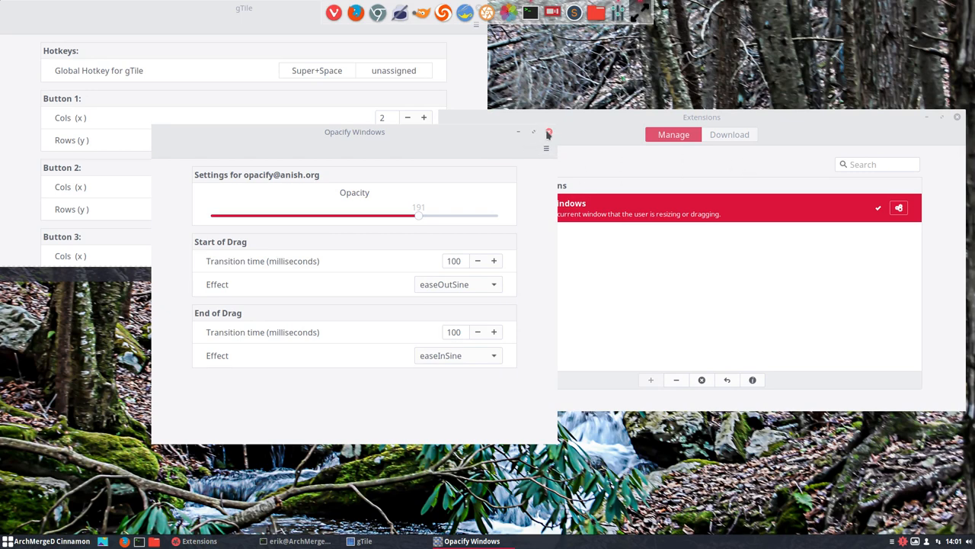
click(549, 132)
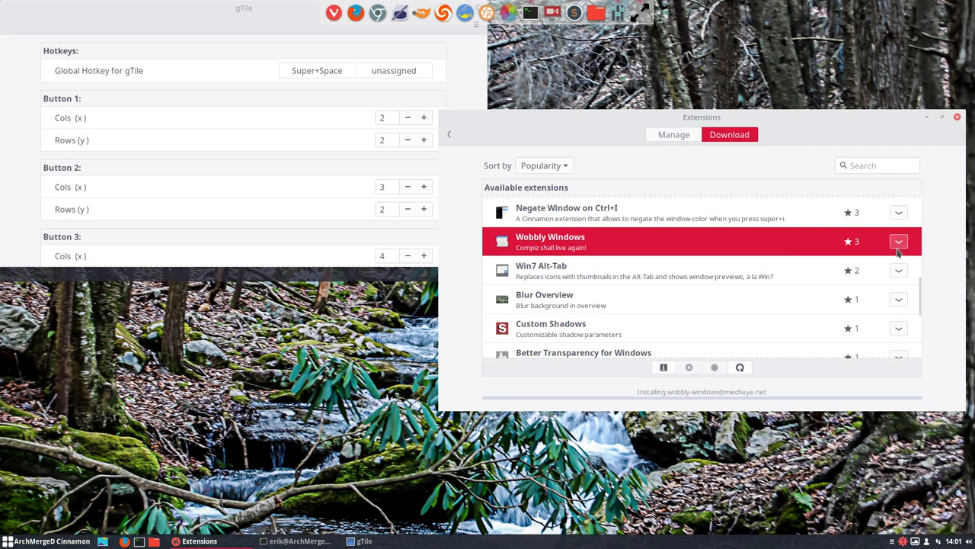
Step: Enable Wobbly Windows despite the warning and open its friction, spring and grid settings
click(672, 134)
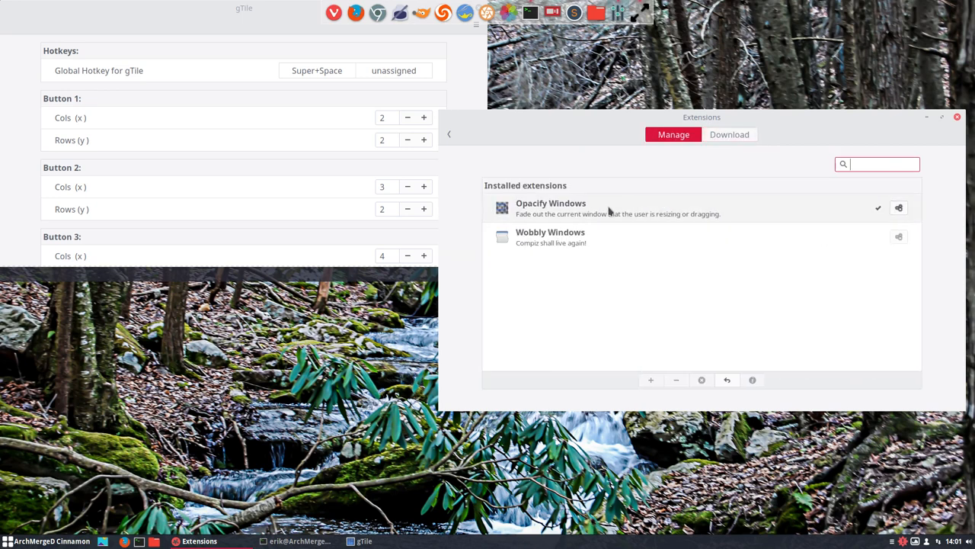
mouse_move(899, 236)
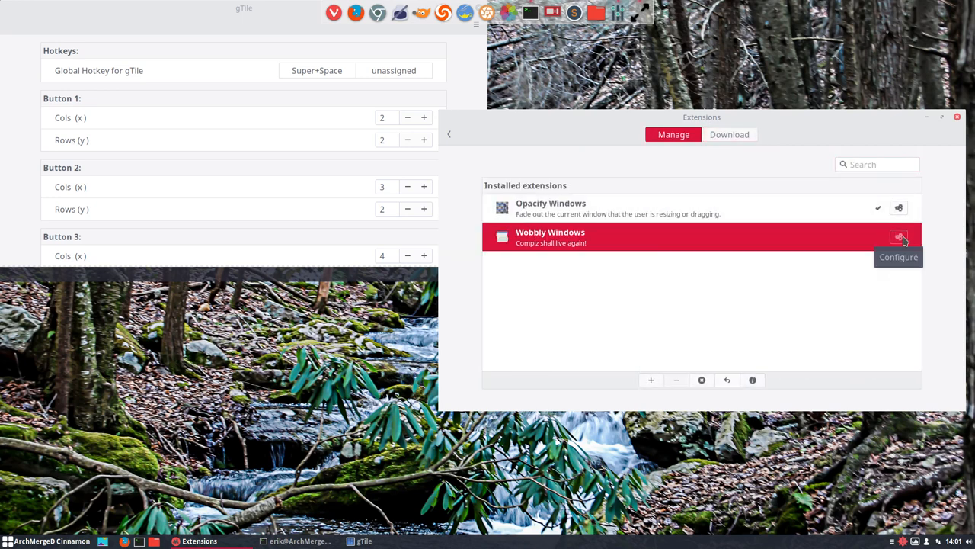
mouse_move(673, 403)
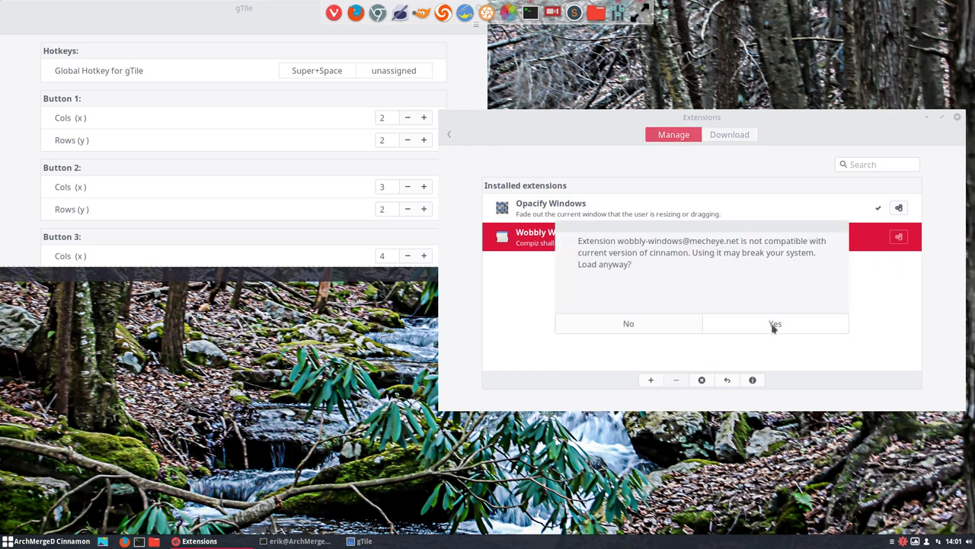
click(775, 323)
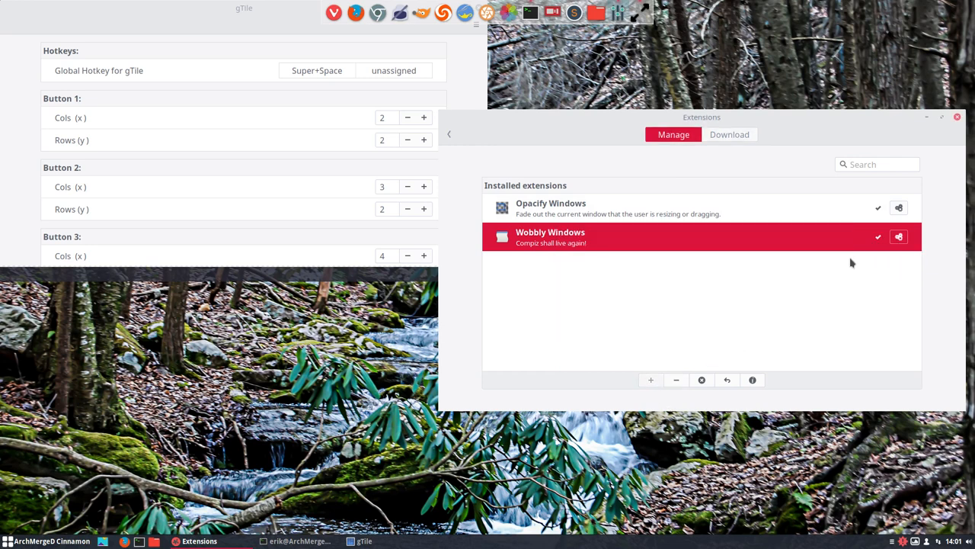
click(899, 236)
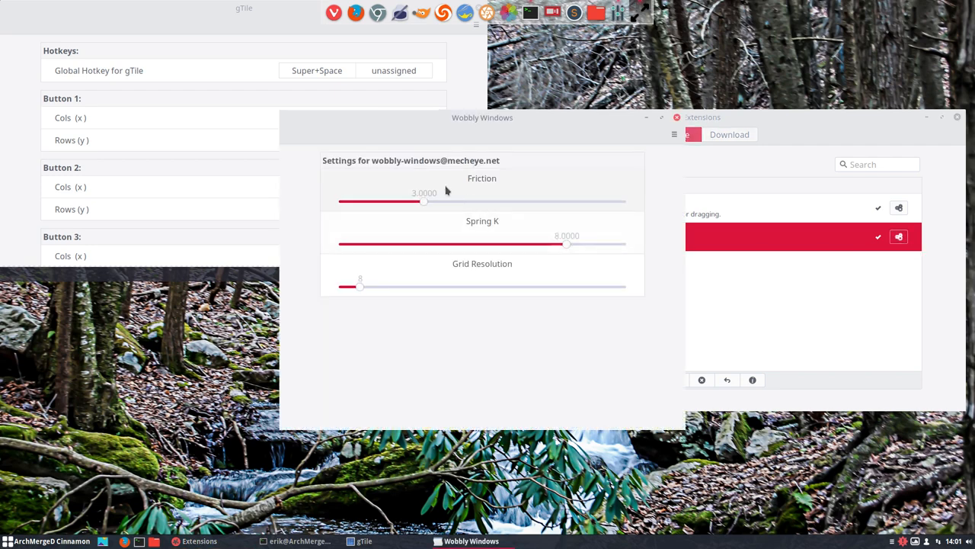
mouse_move(529, 128)
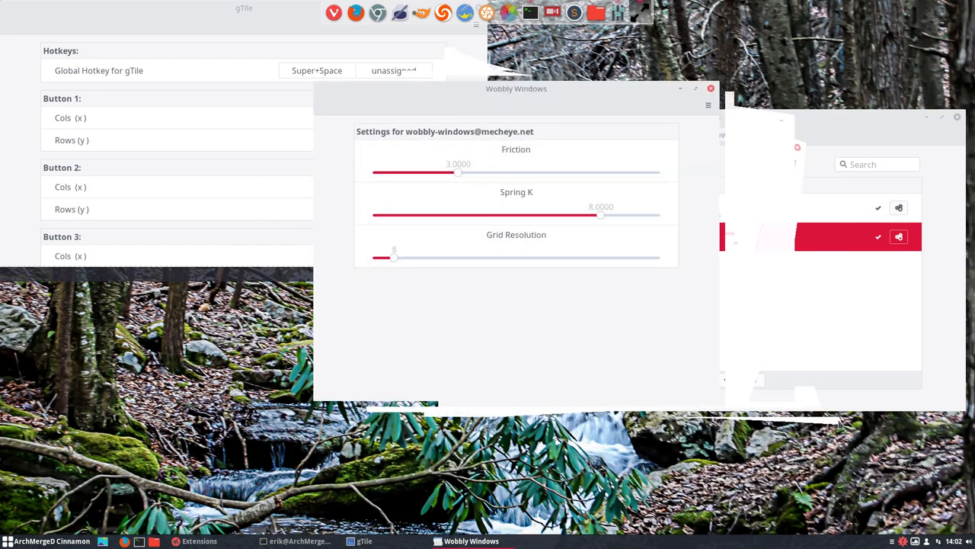
mouse_move(636, 251)
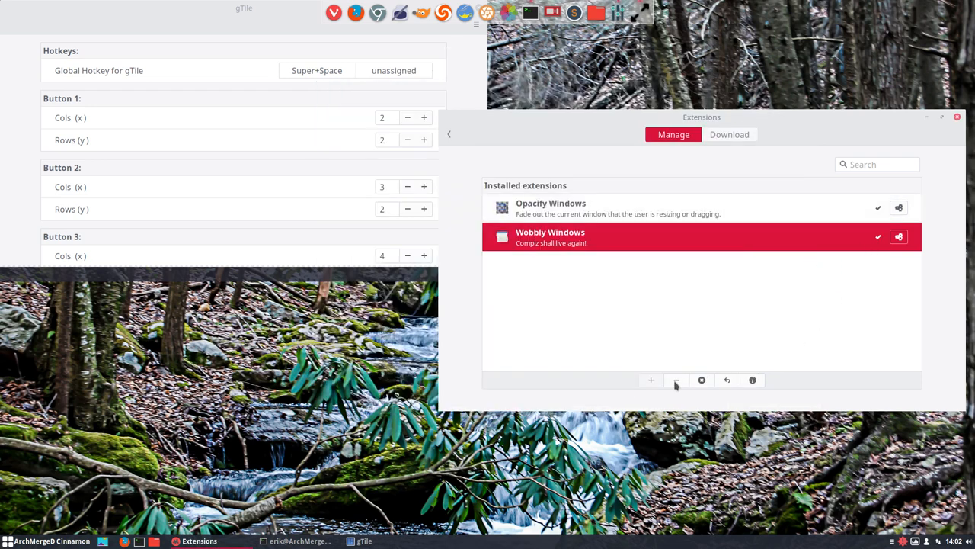
Step: Disable and uninstall Wobbly Windows, then show the downloadable extensions catalogue
click(676, 380)
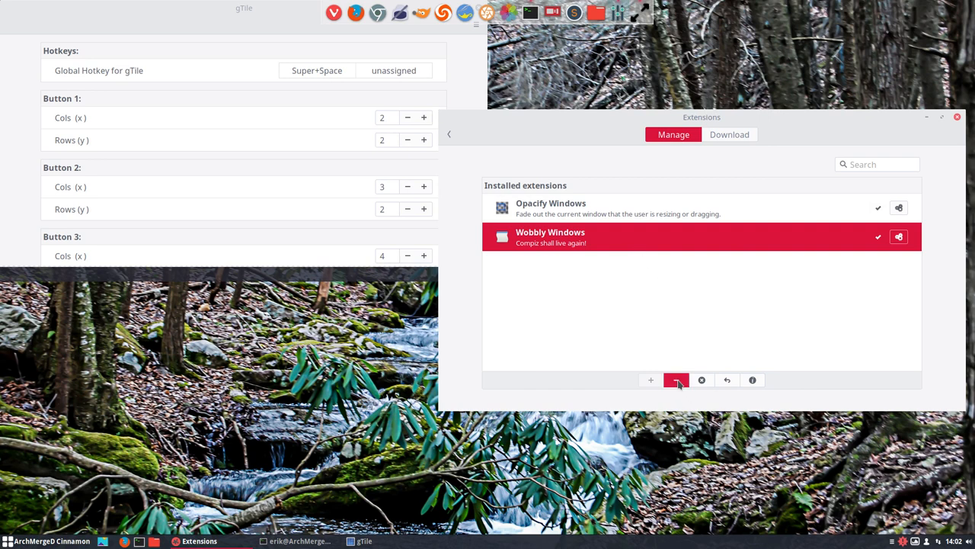
click(676, 379)
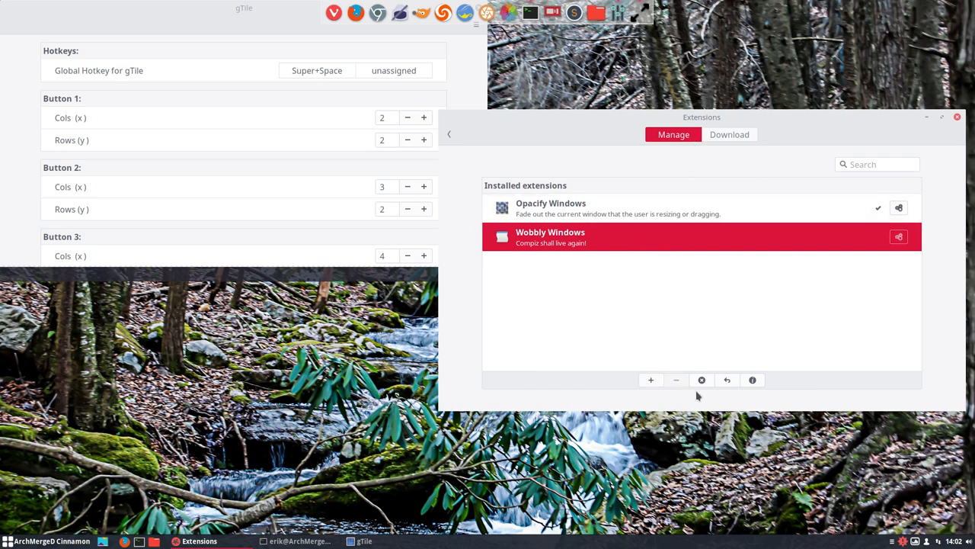
click(675, 379)
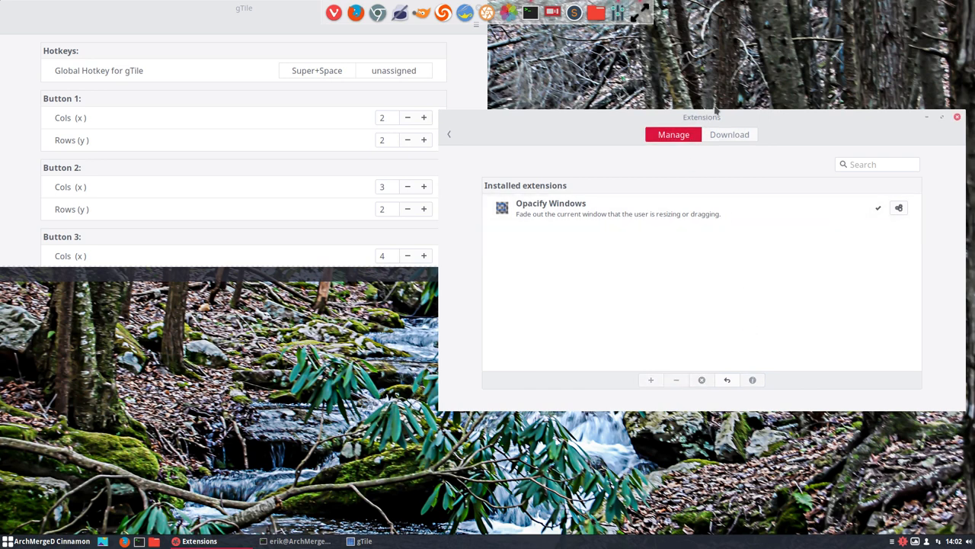
click(728, 134)
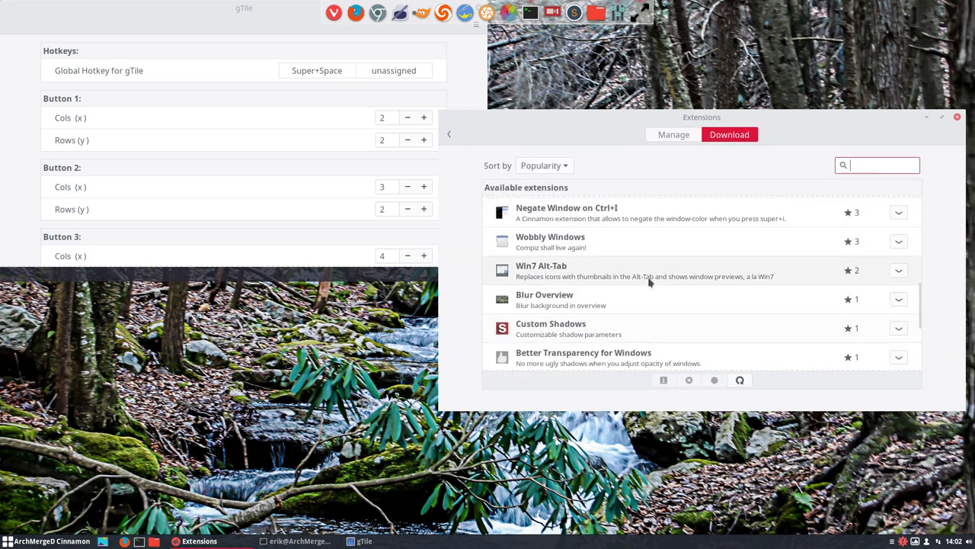
Step: Scroll the Available extensions catalogue down to Workspace grid, Workspace Scroller and CinnaDock Plus
scroll(down, 3)
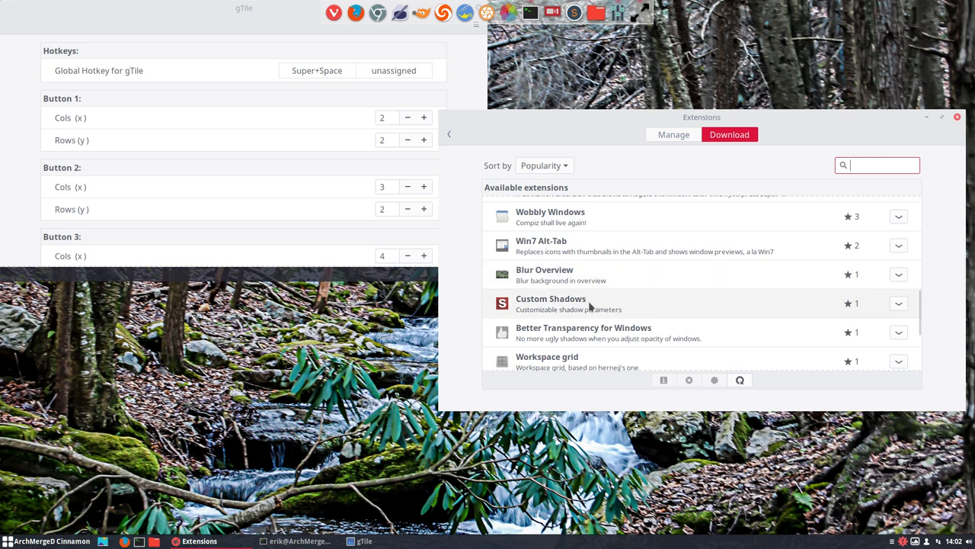
scroll(down, 3)
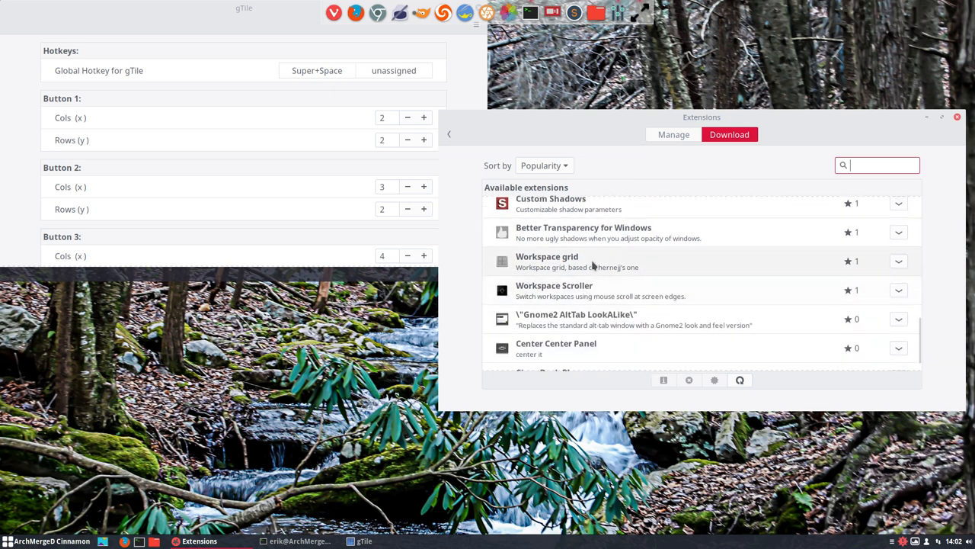
mouse_move(641, 238)
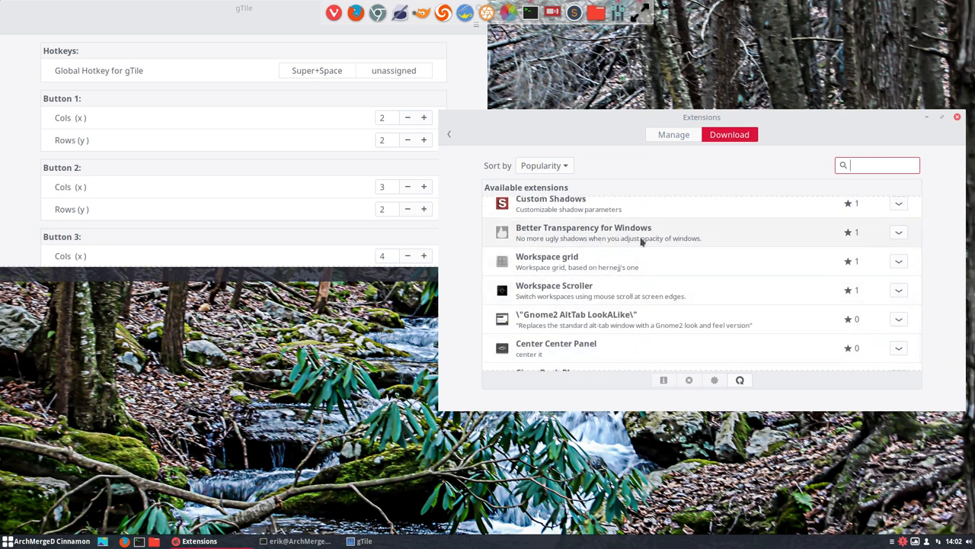
scroll(down, 3)
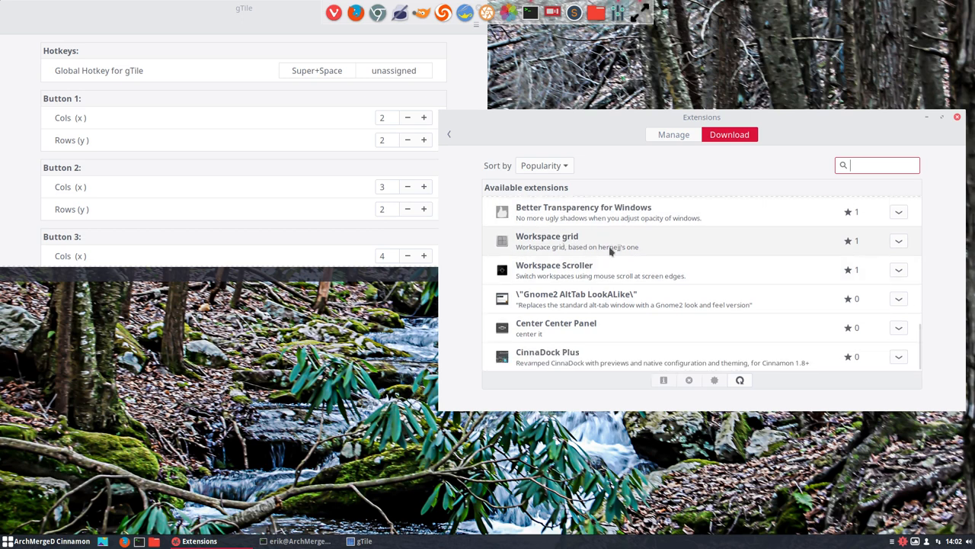
mouse_move(562, 341)
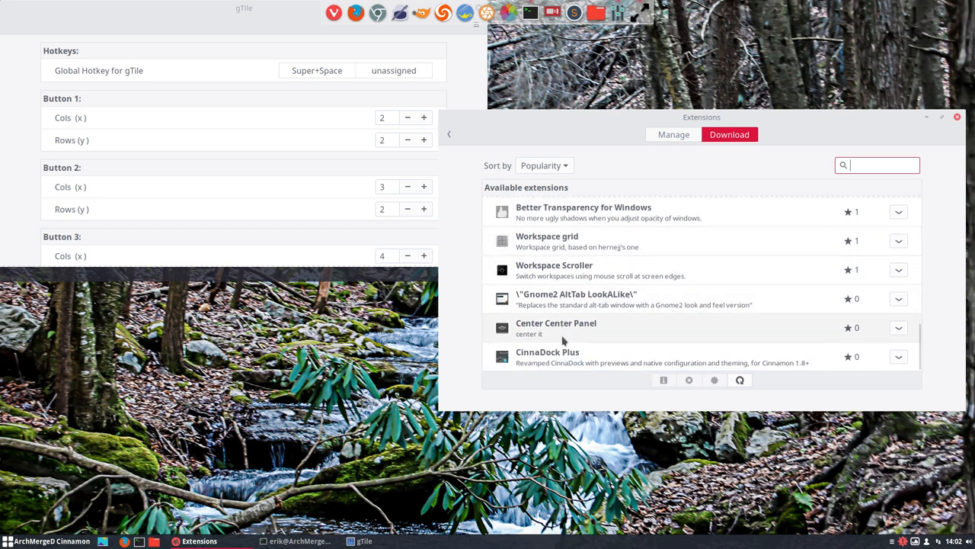
mouse_move(579, 334)
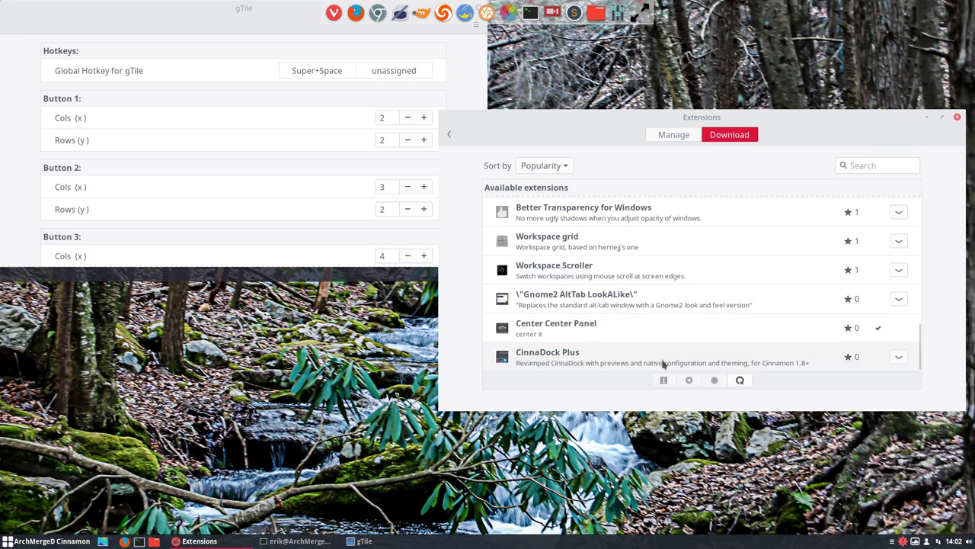
Step: Enable Center Center Panel in Manage, accepting the compatibility warning, and open its settings
click(673, 134)
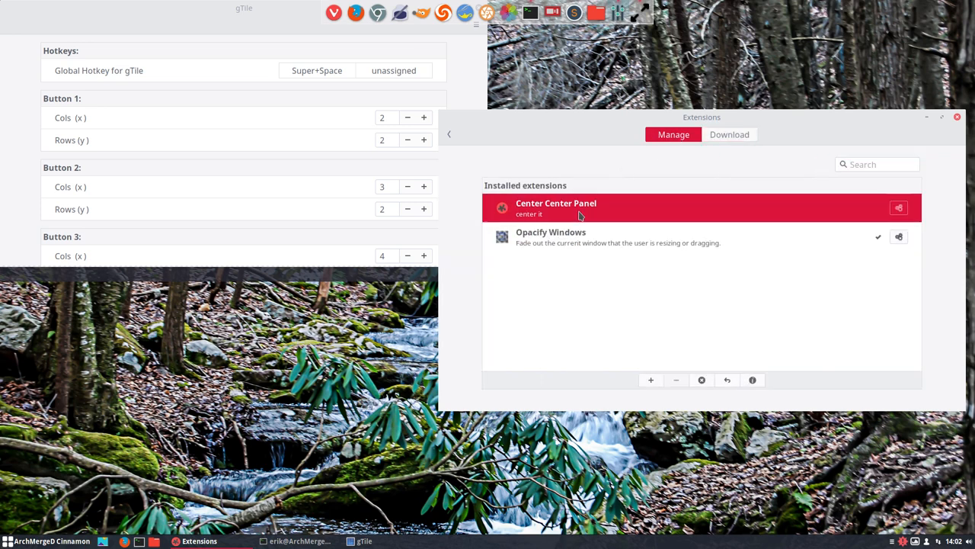
click(651, 379)
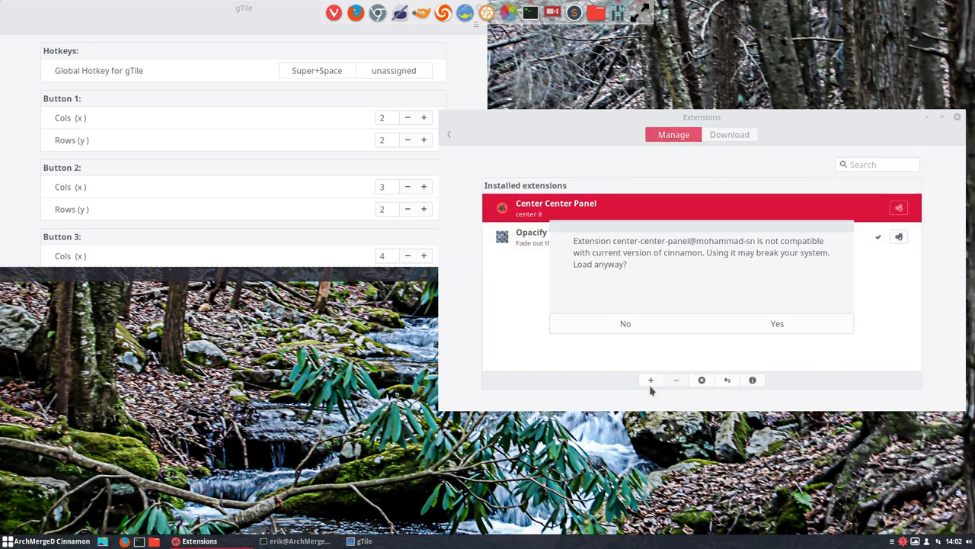
click(777, 323)
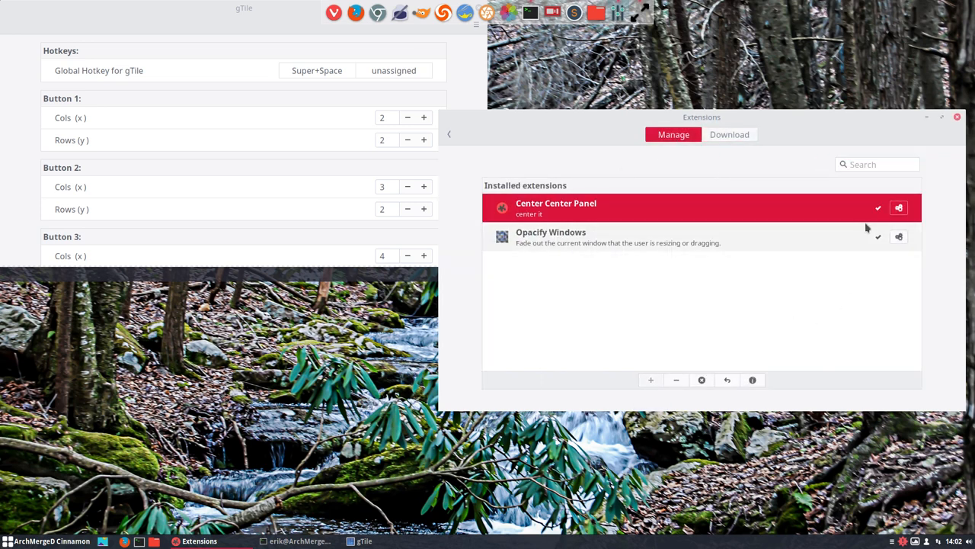
click(900, 207)
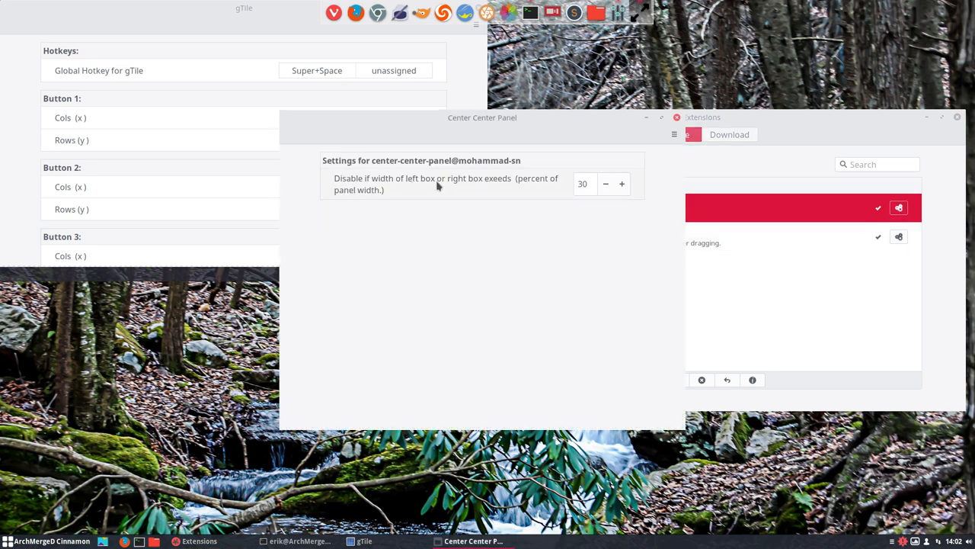
mouse_move(542, 189)
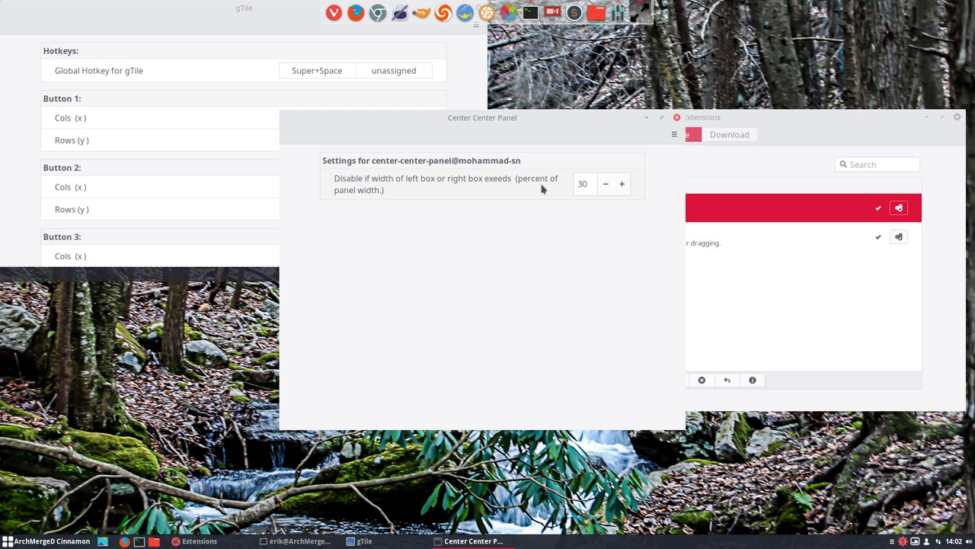
mouse_move(557, 234)
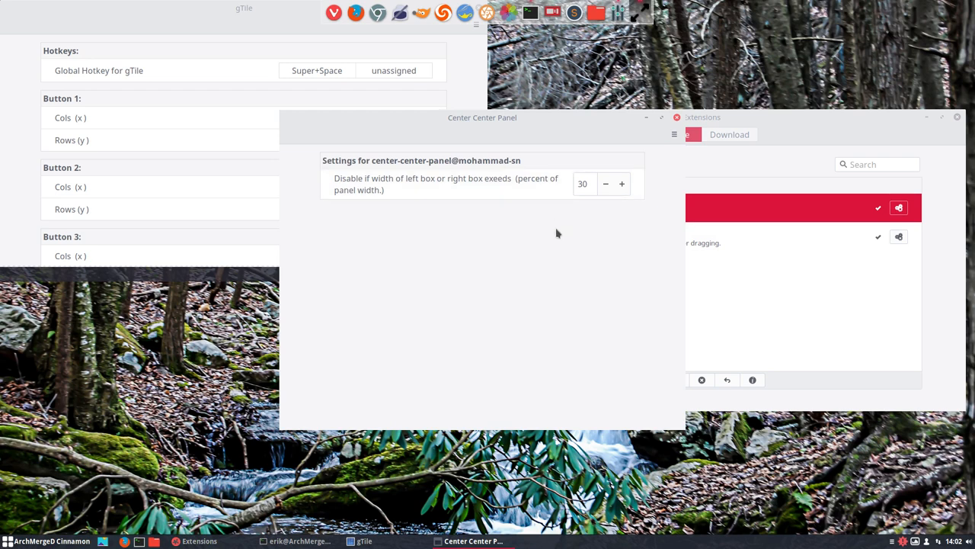
mouse_move(562, 230)
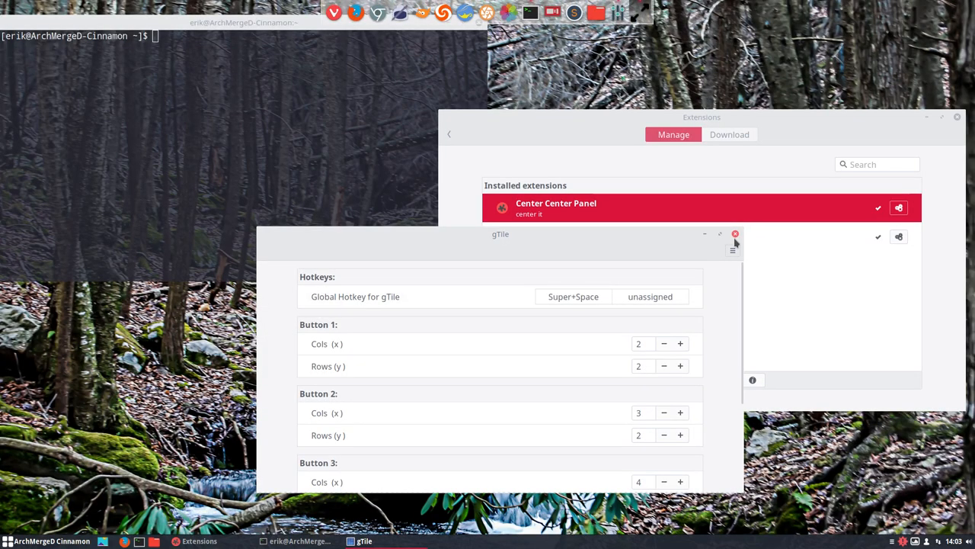
Step: Close the gTile settings window and the terminal, leaving only the Extensions window
click(735, 234)
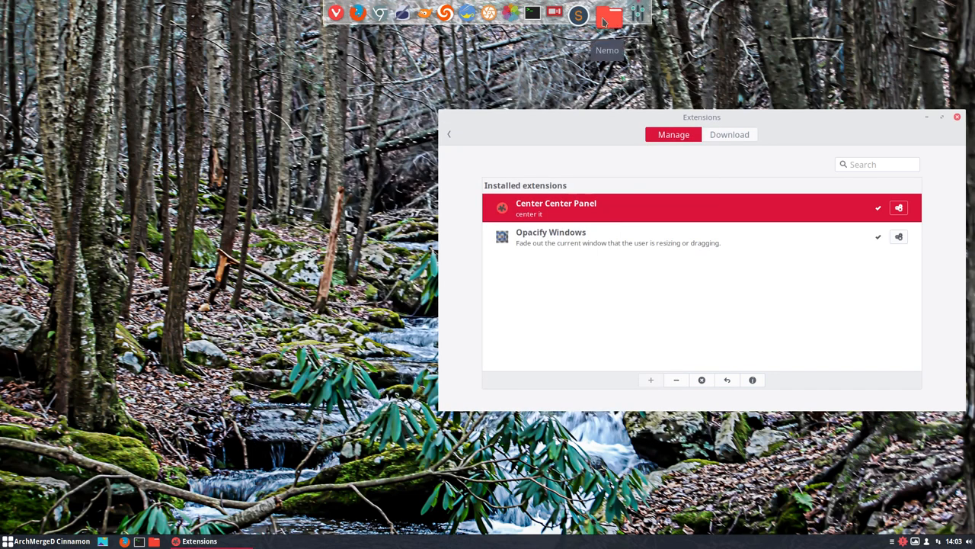
click(607, 16)
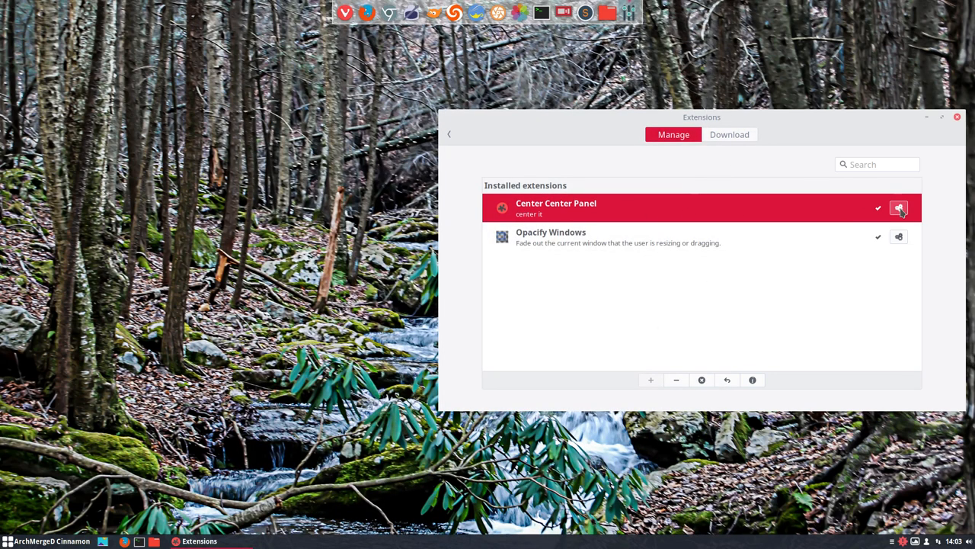
click(899, 208)
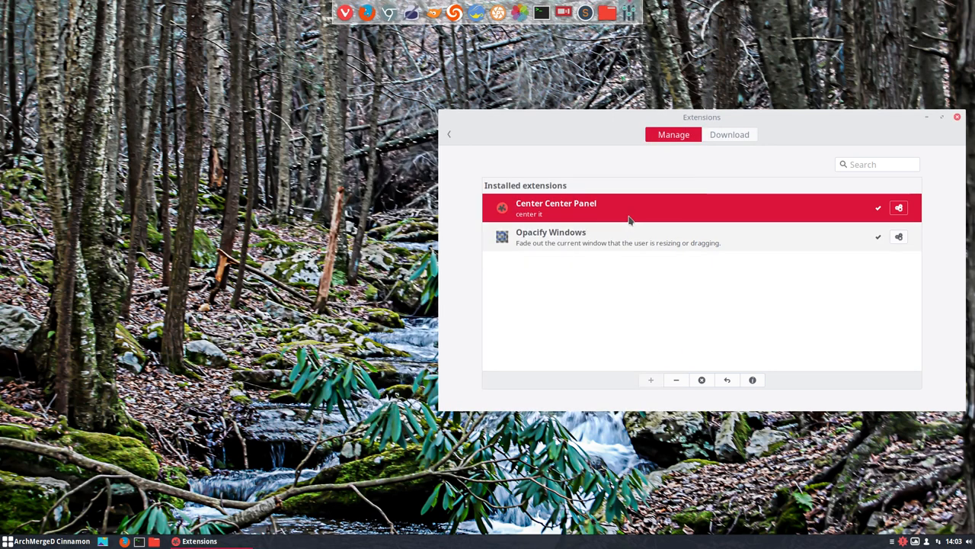
click(676, 379)
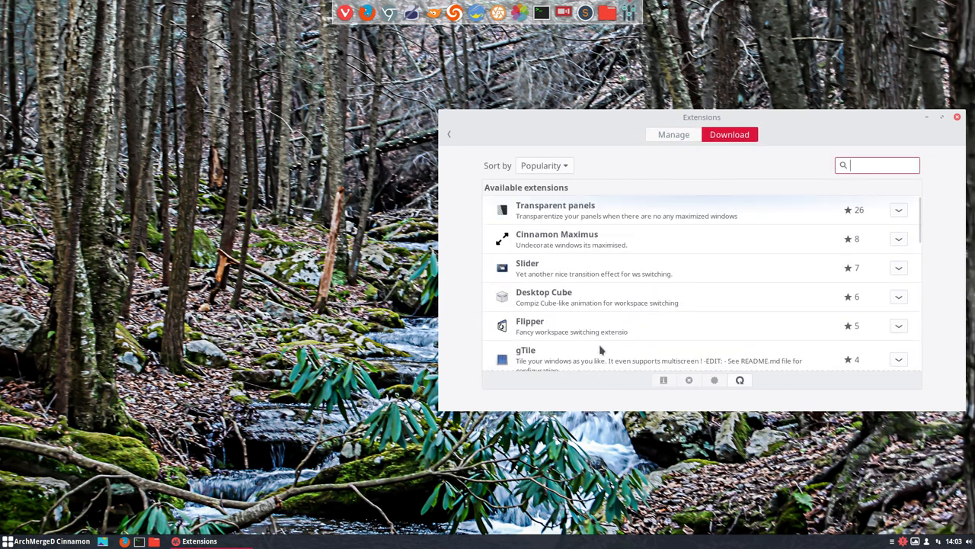
mouse_move(470, 163)
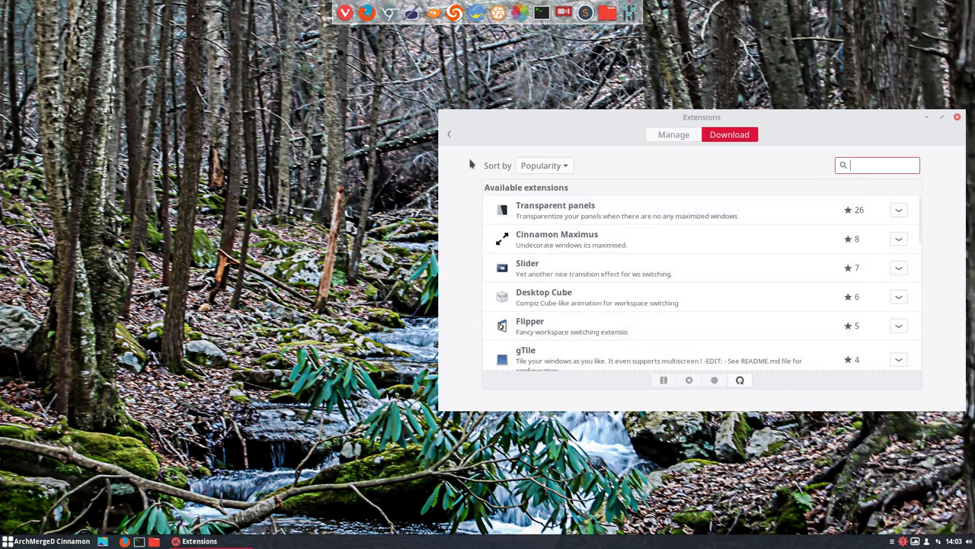
Step: Leave Extensions, briefly view Applets, then return to the System Settings overview and scroll down
click(449, 133)
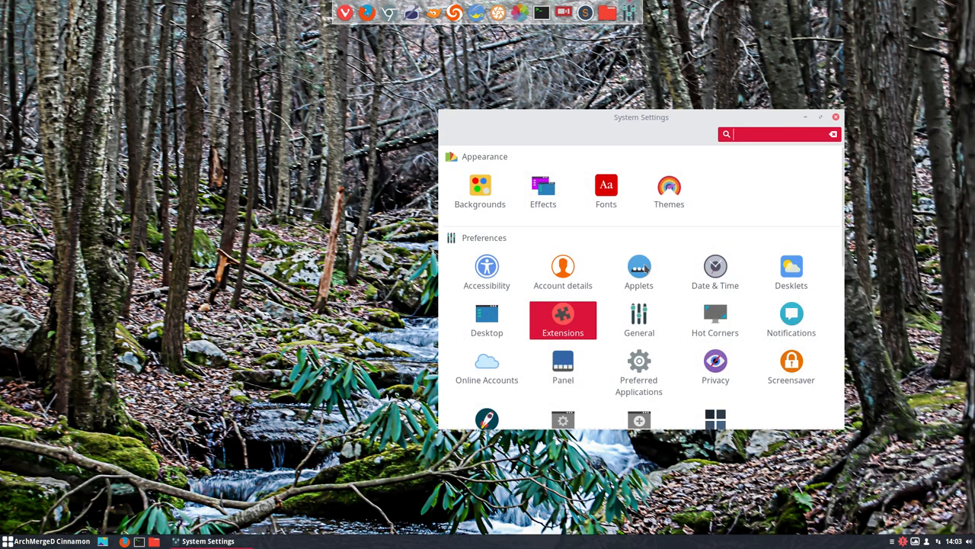
click(638, 267)
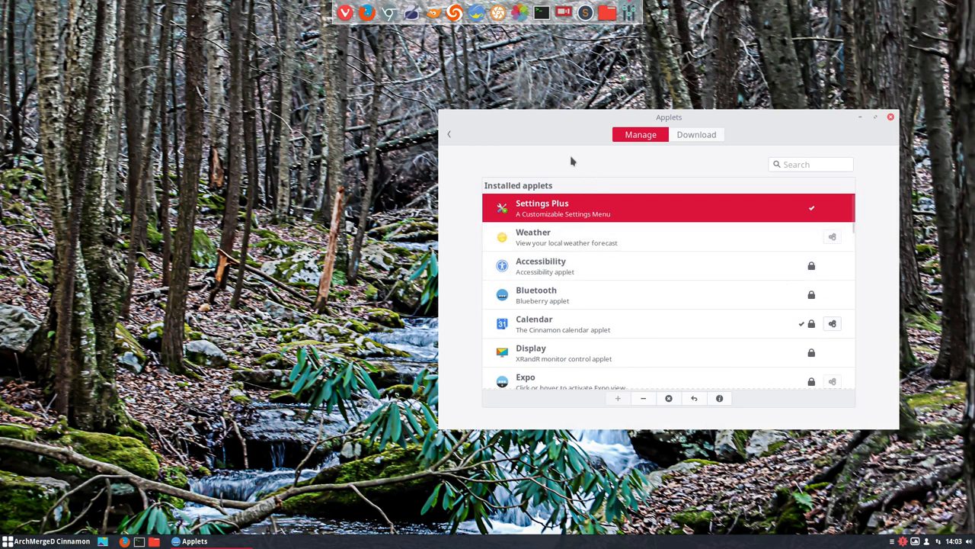
click(449, 134)
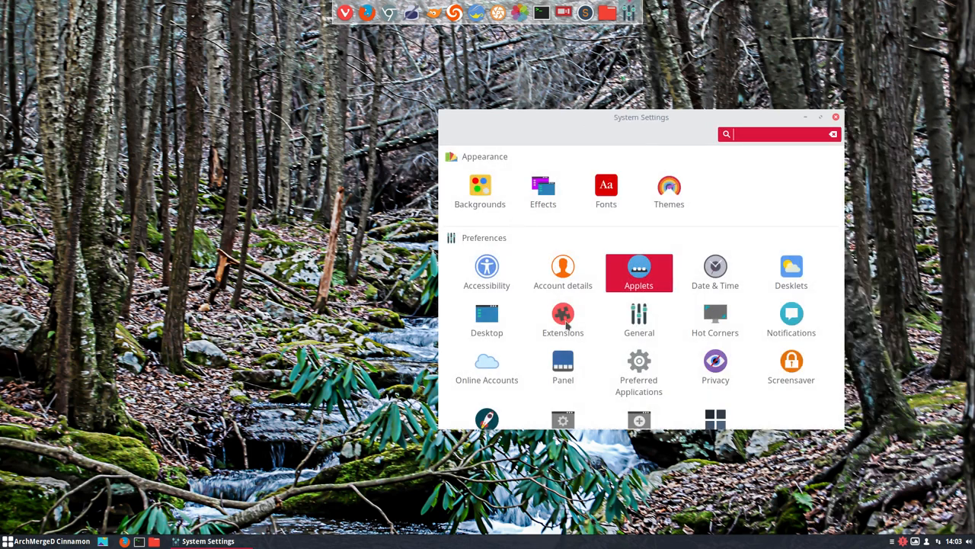
scroll(down, 3)
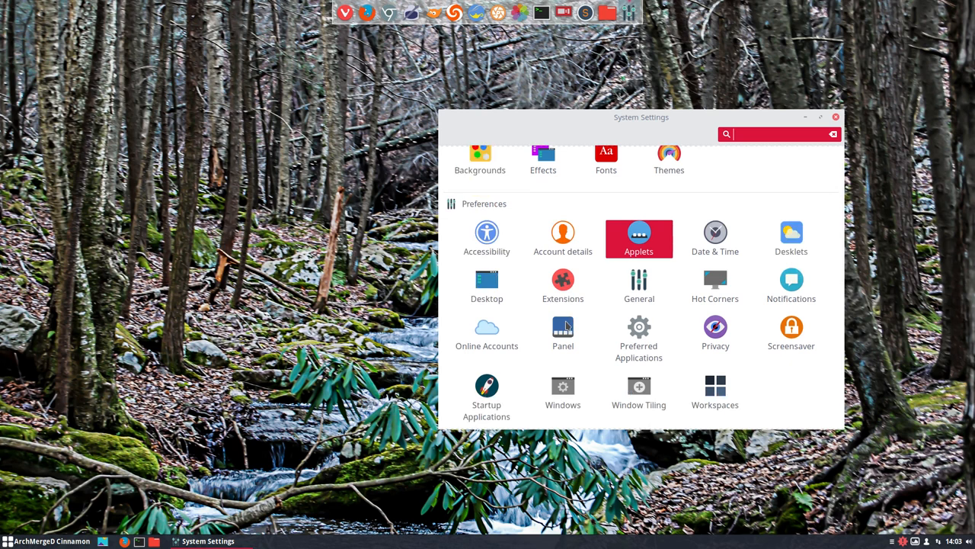
mouse_move(592, 317)
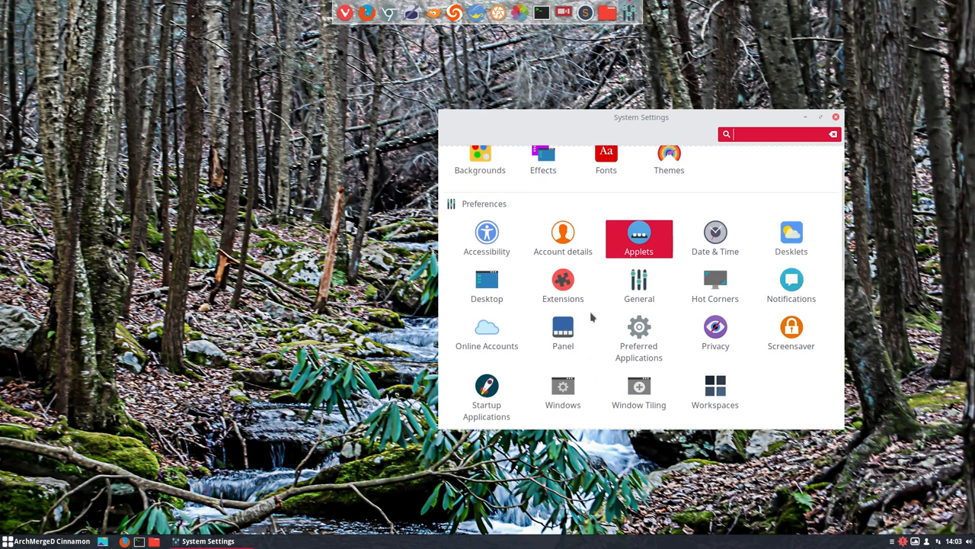